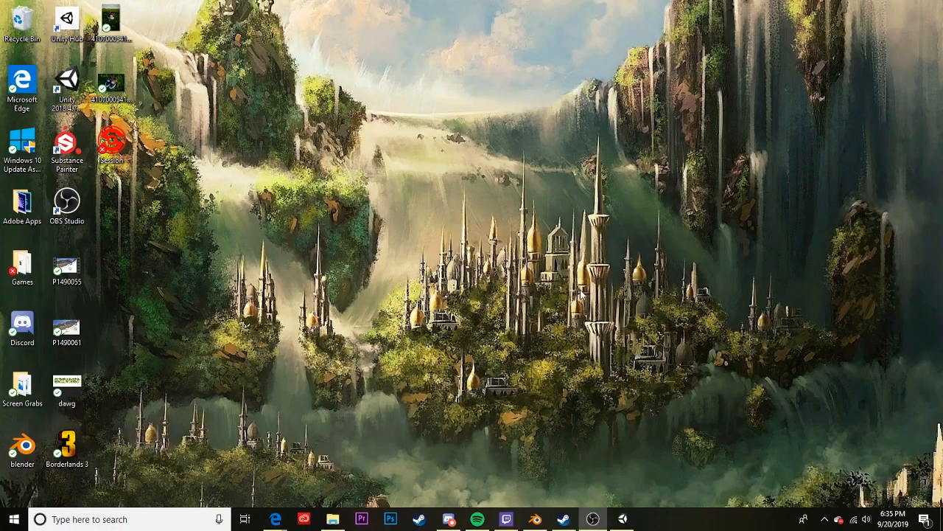
{"action": "mouse_move", "coordinate": [642, 460]}
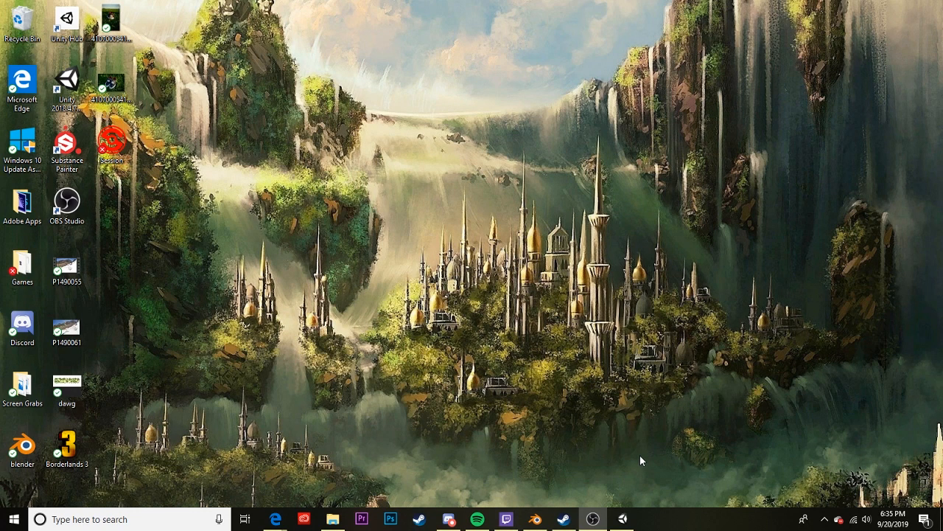
{"action": "mouse_move", "coordinate": [754, 501]}
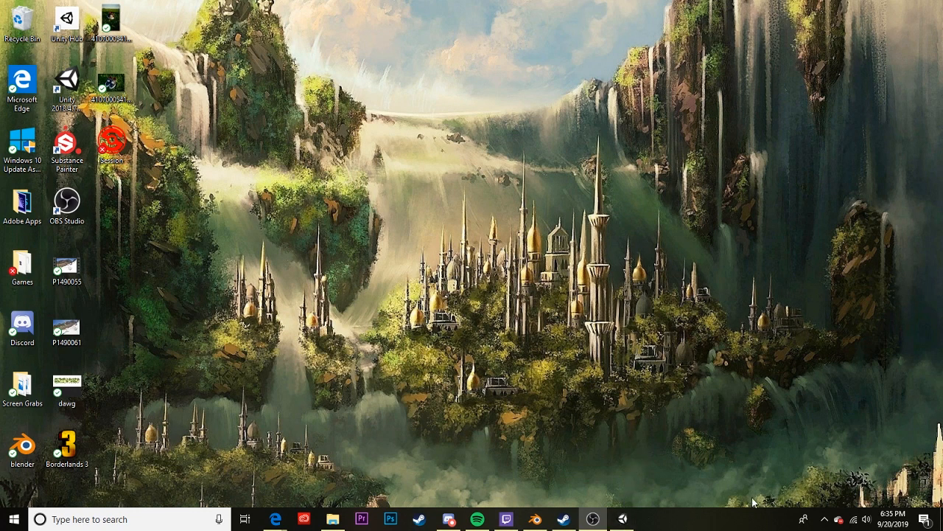
{"action": "mouse_move", "coordinate": [622, 519]}
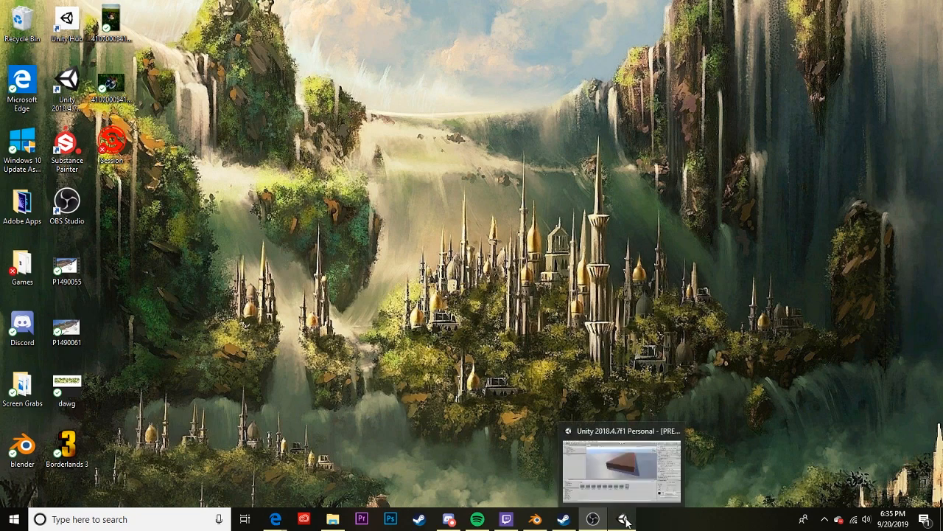
Inspect the SpawnPoint, ledge Cube and ground Plane objects in the test scene
{"action": "left_click", "coordinate": [622, 470]}
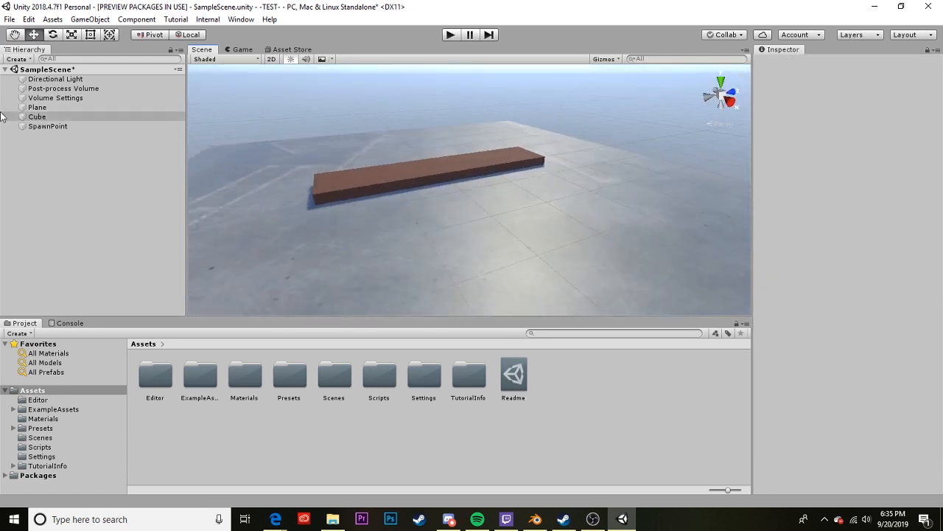
{"action": "left_click", "coordinate": [47, 127]}
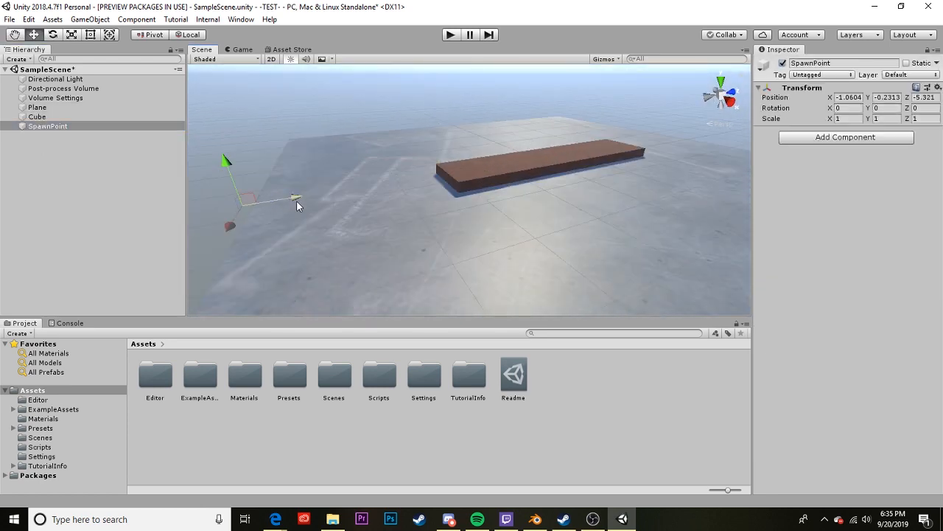
{"action": "left_click", "coordinate": [37, 117]}
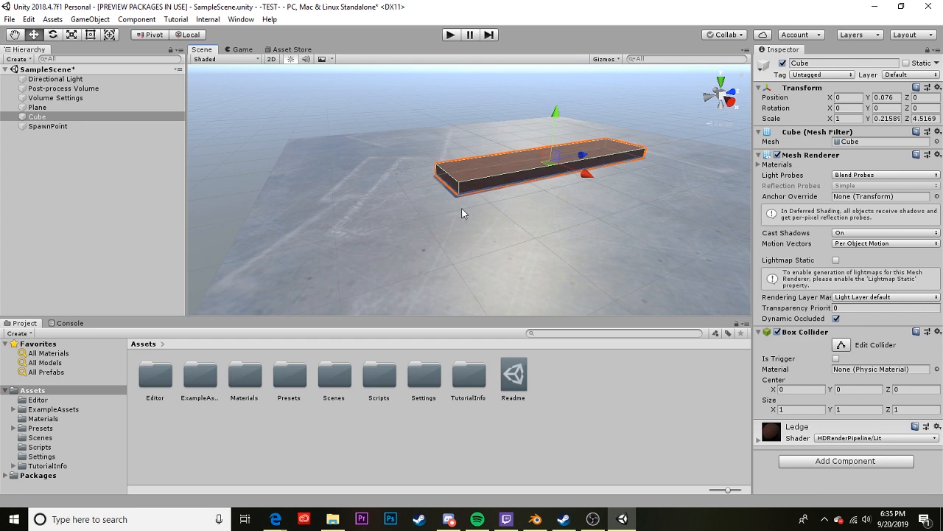
{"action": "left_click", "coordinate": [37, 106]}
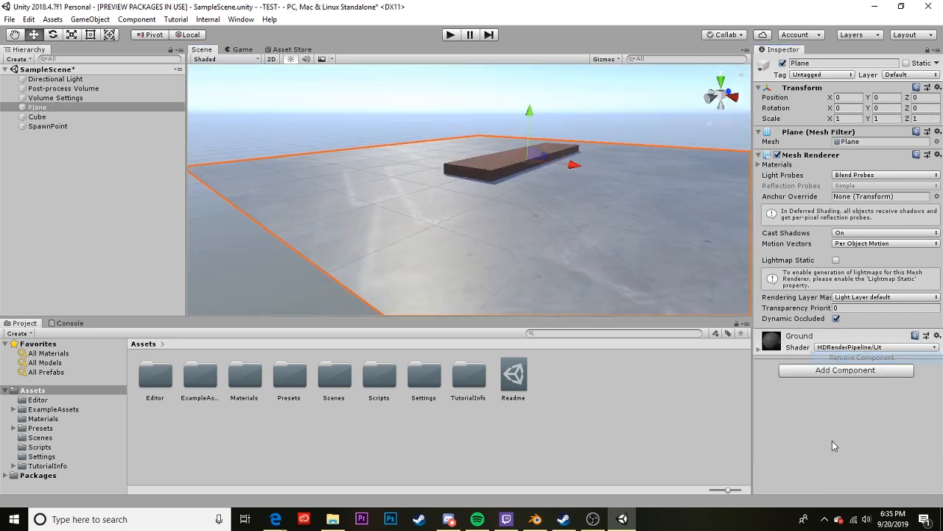
Remove the ledge Cube's existing Box Collider and add a new one from Physics
{"action": "left_click", "coordinate": [846, 368]}
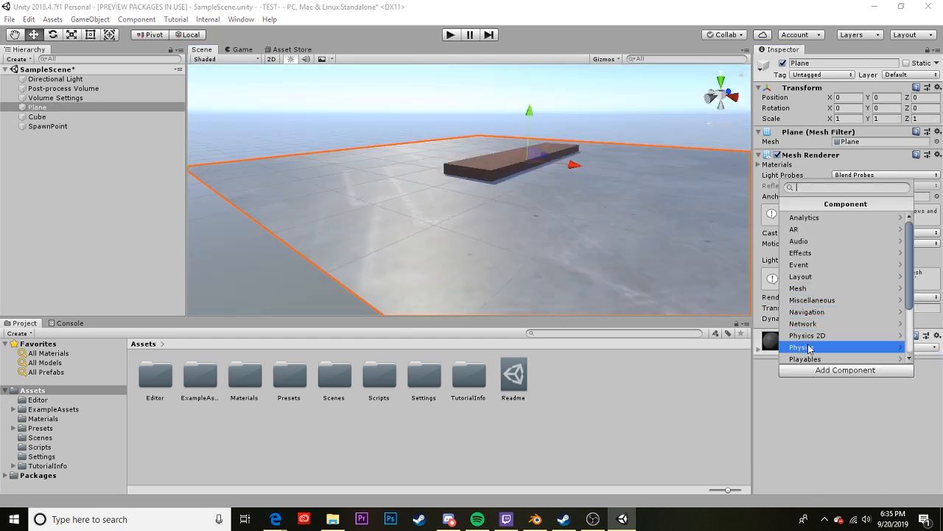
{"action": "left_click", "coordinate": [799, 348]}
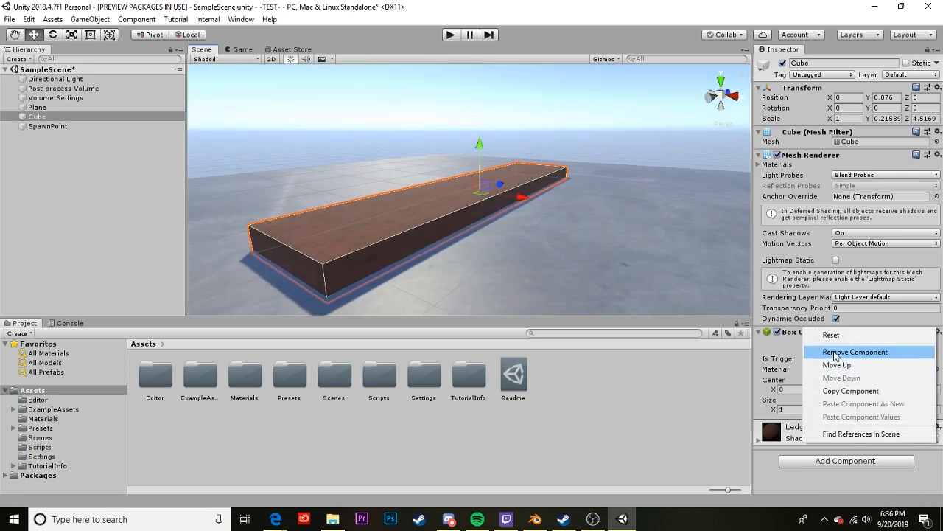
{"action": "left_click", "coordinate": [855, 351]}
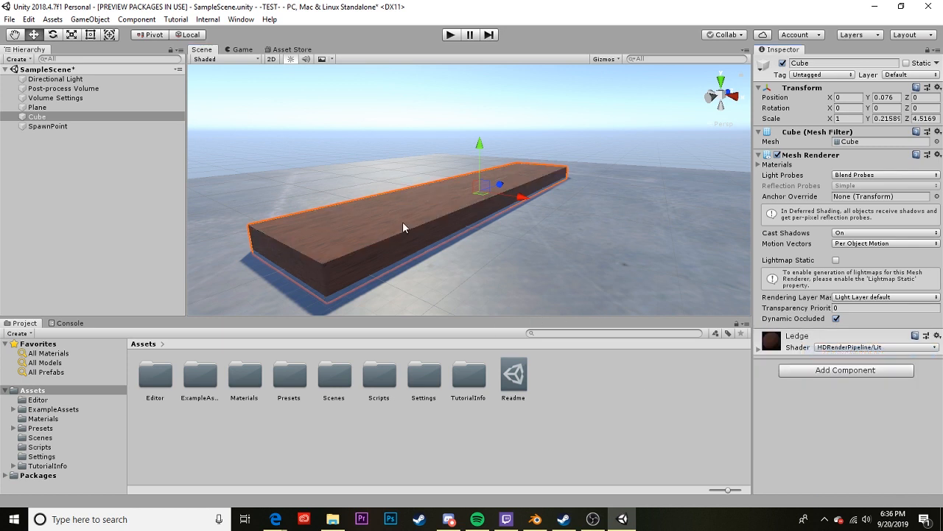
{"action": "left_click", "coordinate": [846, 368]}
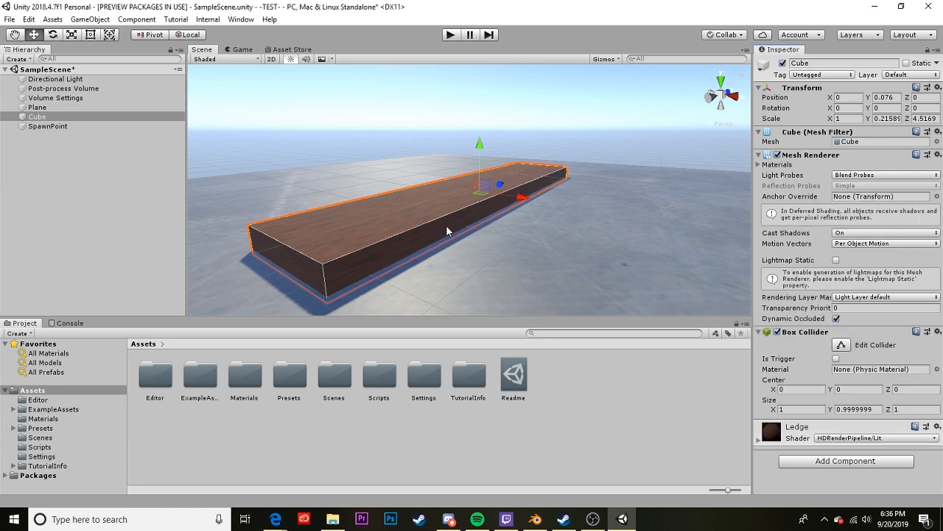
{"action": "mouse_move", "coordinate": [446, 215]}
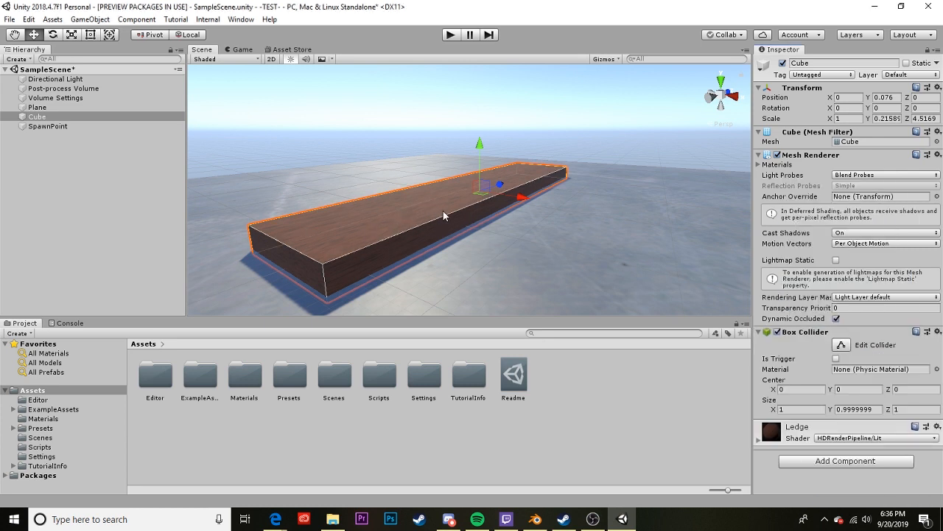
{"action": "mouse_move", "coordinate": [492, 168]}
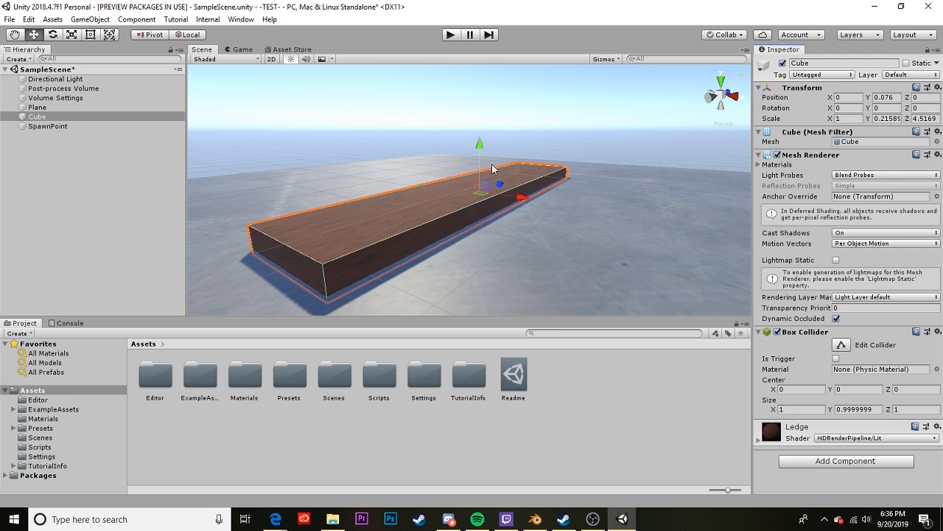
{"action": "mouse_move", "coordinate": [349, 265]}
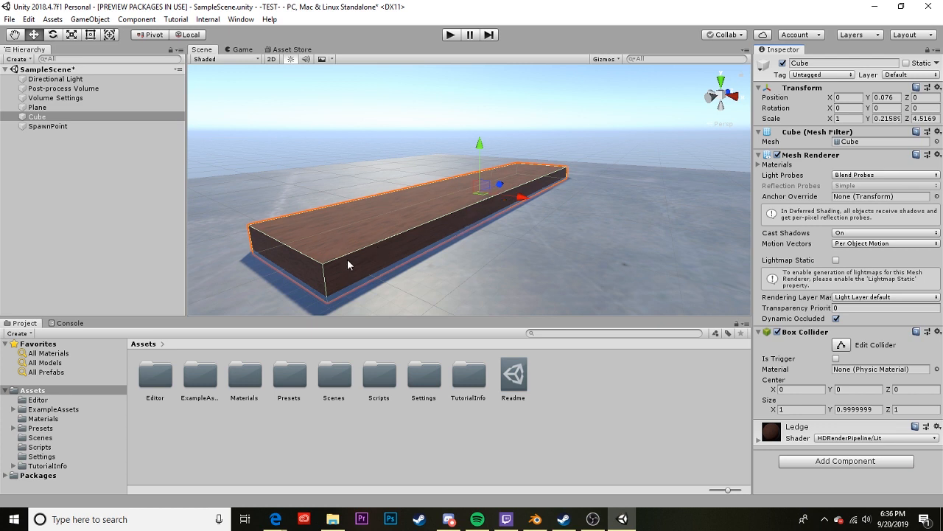
{"action": "mouse_move", "coordinate": [176, 375]}
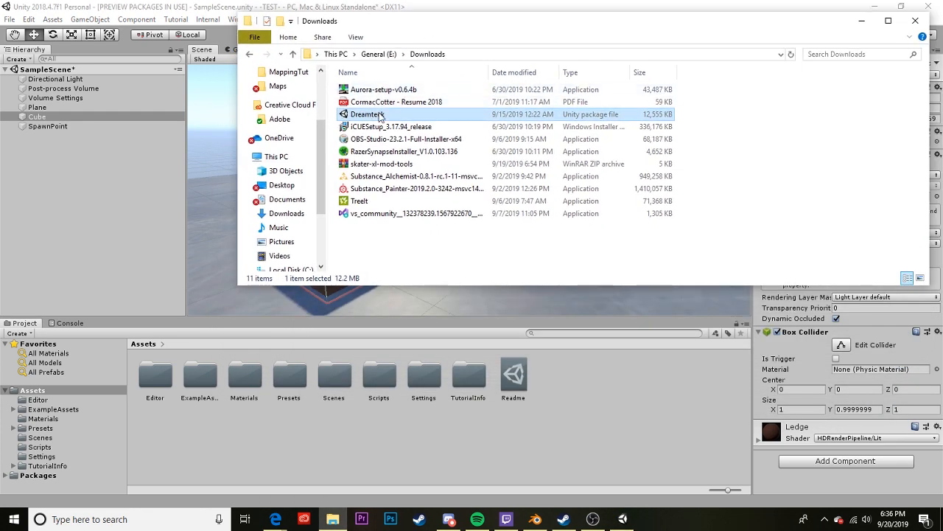
Import all files from the Dreamteck .unitypackage into the project assets
{"action": "left_click", "coordinate": [33, 389]}
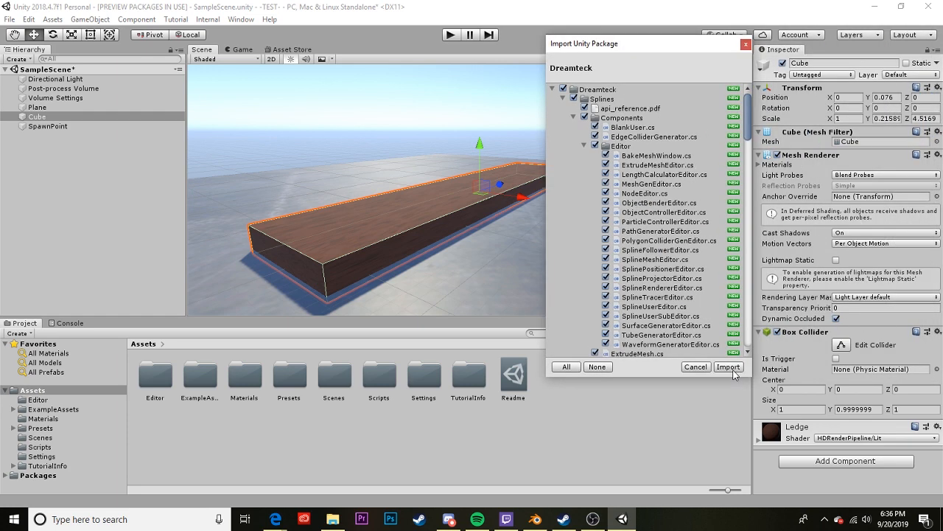
{"action": "scroll", "scroll_direction": "down", "scroll_amount": 3}
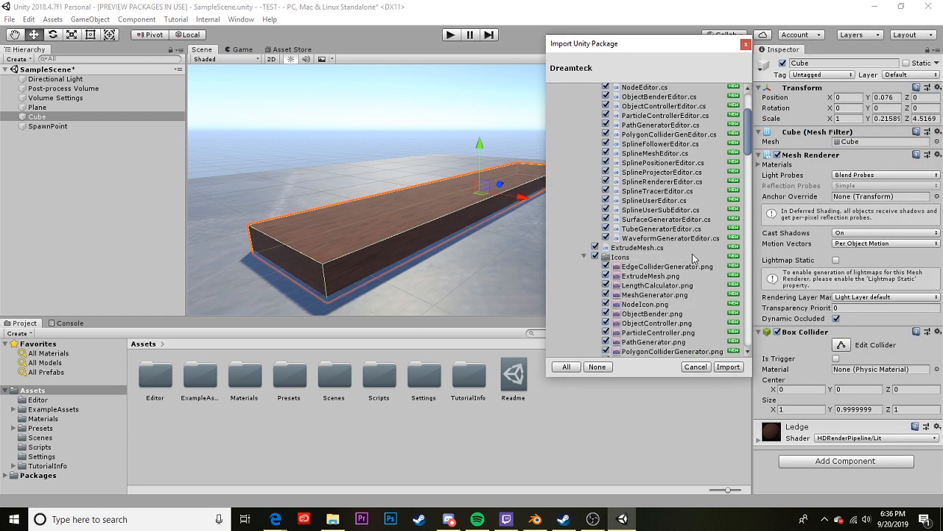
{"action": "scroll", "scroll_direction": "down", "scroll_amount": 3}
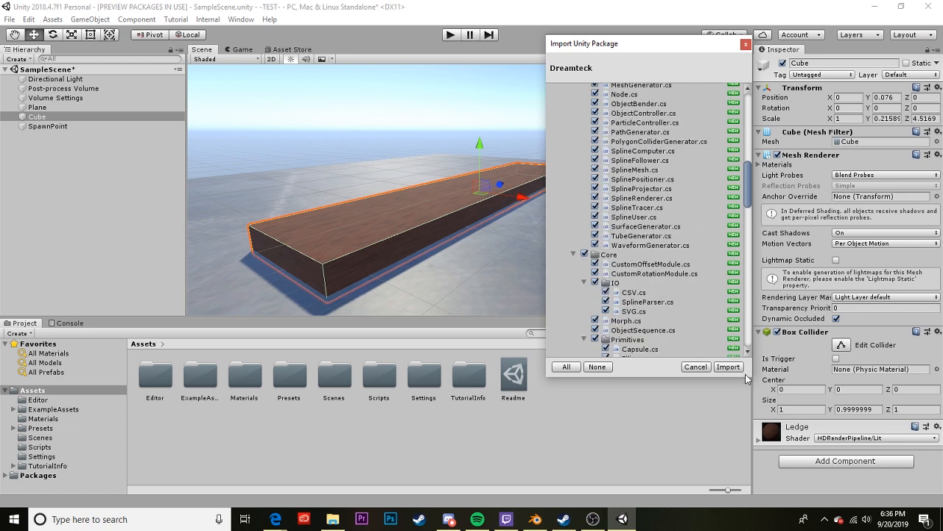
{"action": "left_click", "coordinate": [728, 365]}
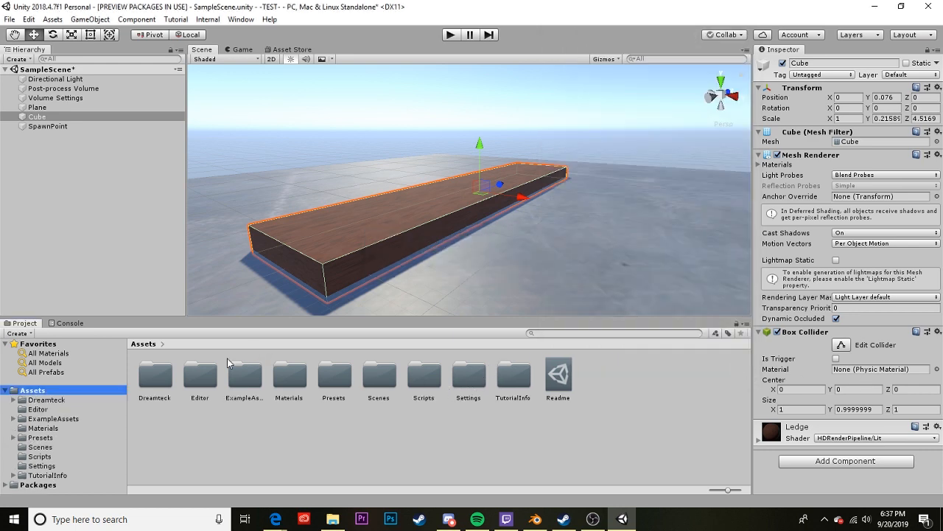
Create an empty child object named Collision under the ledge Cube
{"action": "double_click", "coordinate": [153, 375]}
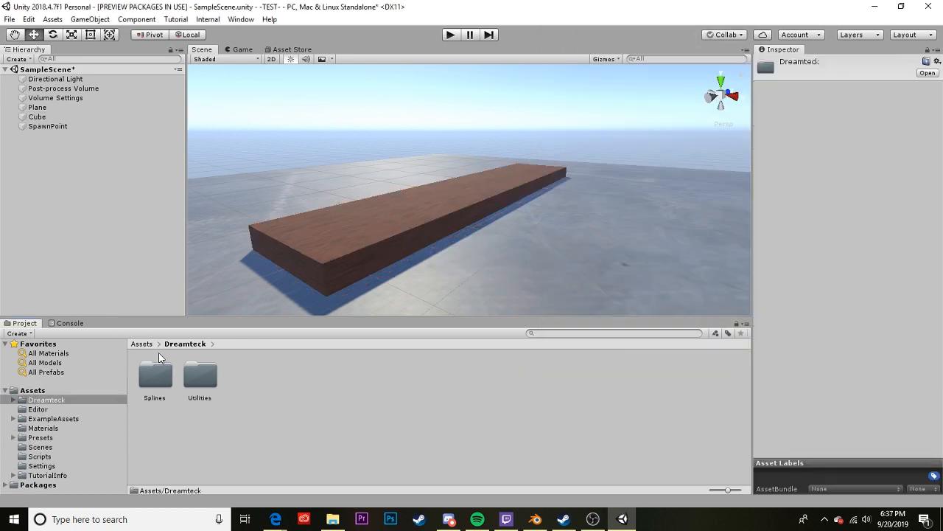
{"action": "left_click", "coordinate": [37, 117]}
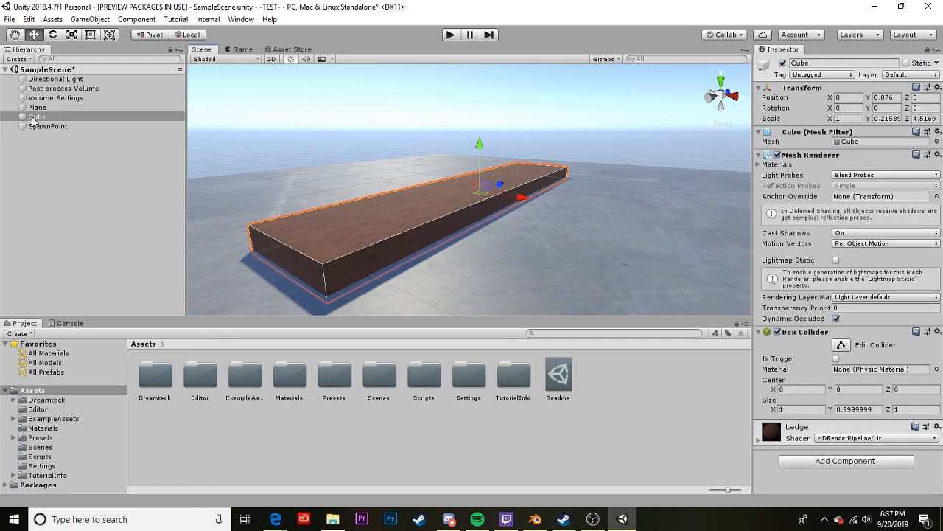
{"action": "right_click", "coordinate": [35, 117]}
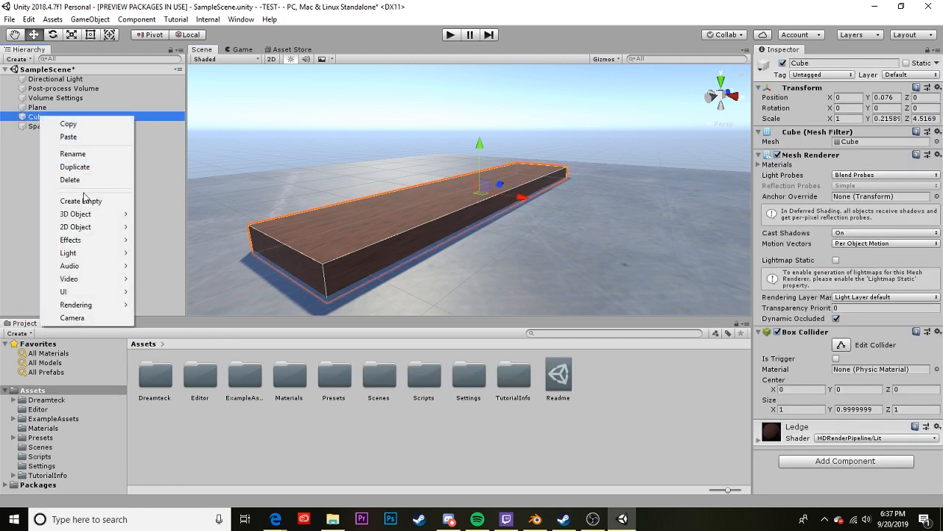
{"action": "left_click", "coordinate": [79, 201]}
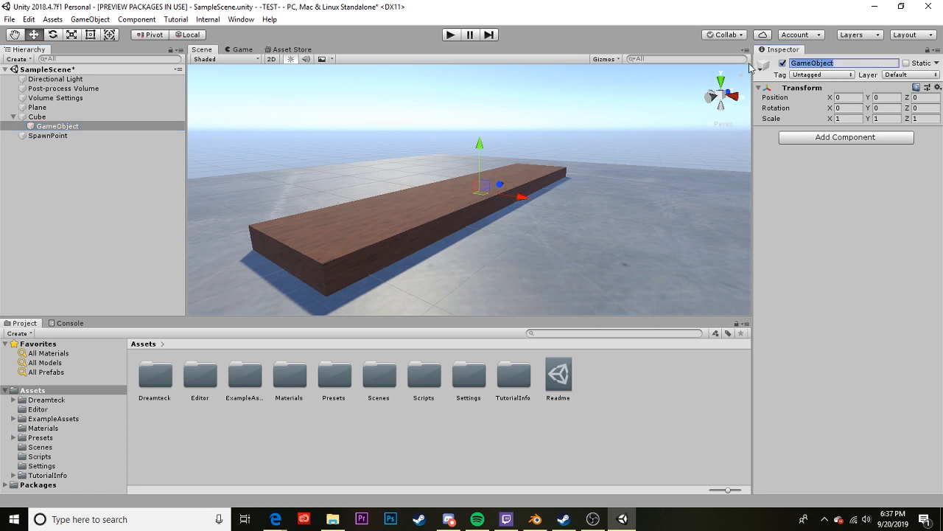
{"action": "type", "text": "Collision"}
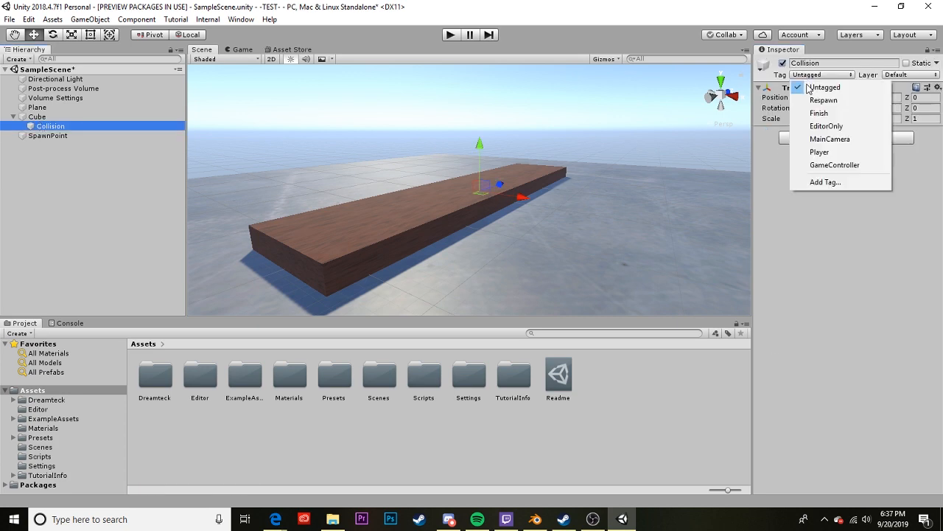
Add Wood, Concrete and Metal tags in Tags & Layers, then reselect Collision
{"action": "left_click", "coordinate": [824, 183]}
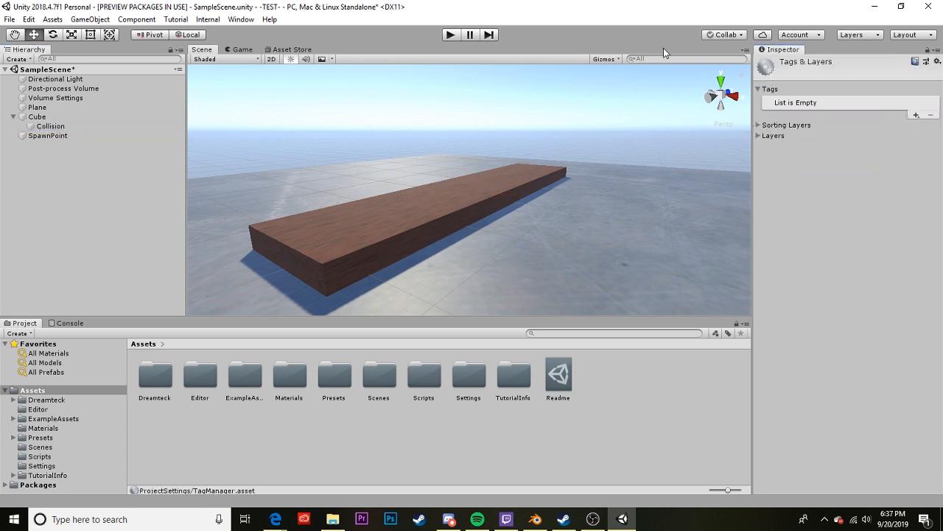
{"action": "left_click", "coordinate": [50, 127]}
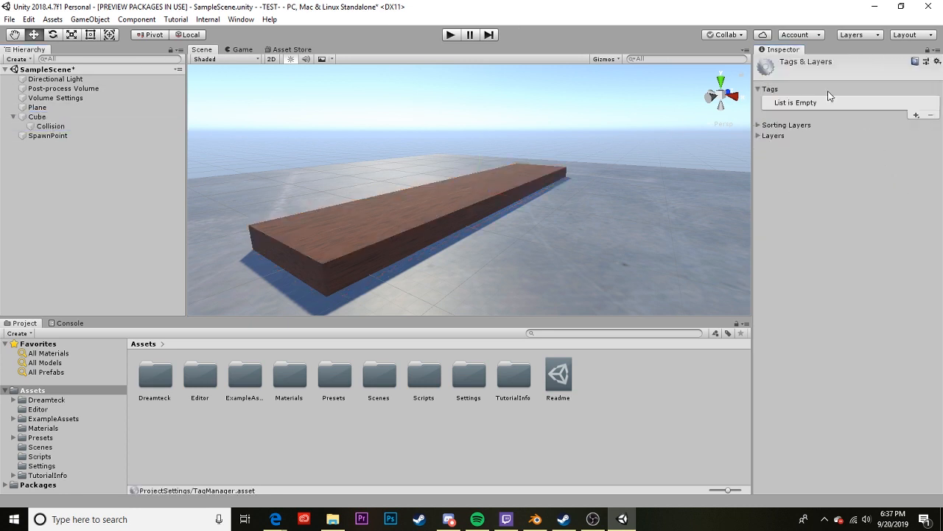
{"action": "left_click", "coordinate": [917, 115]}
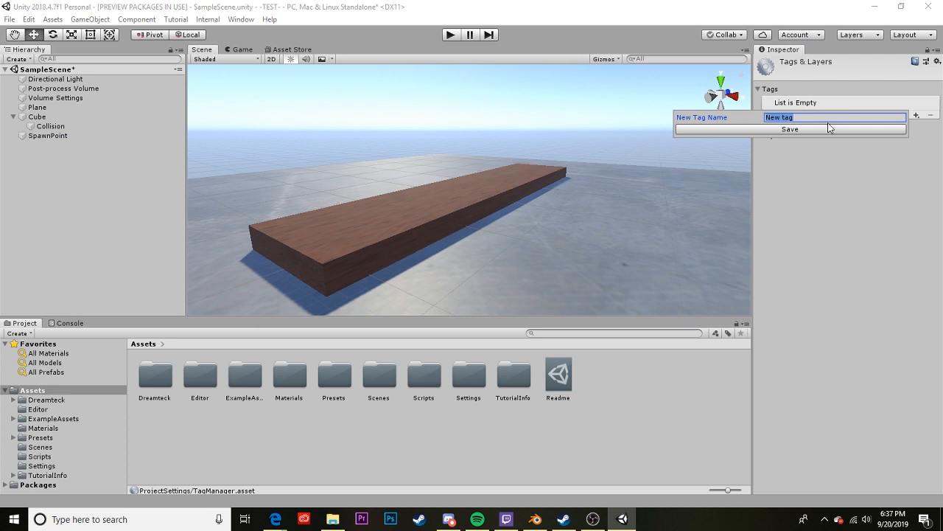
{"action": "type", "text": "Wood"}
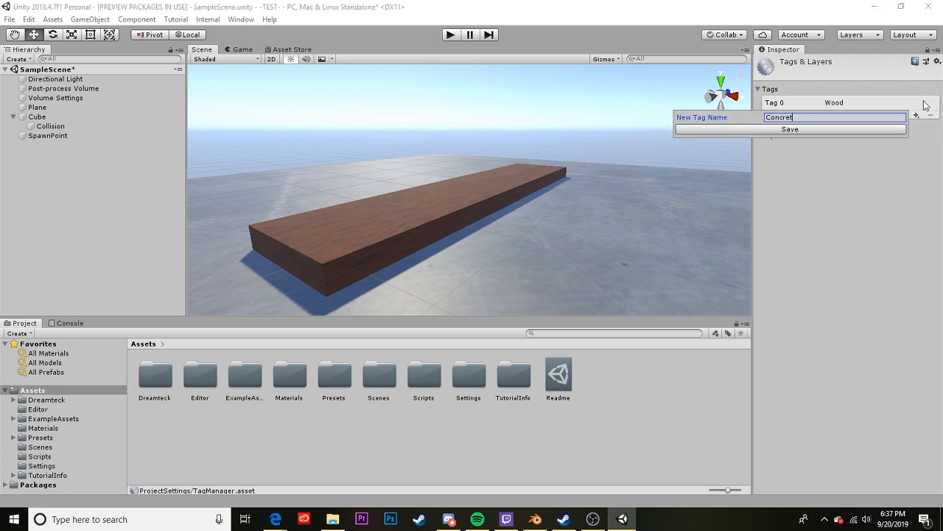
{"action": "left_click", "coordinate": [790, 130]}
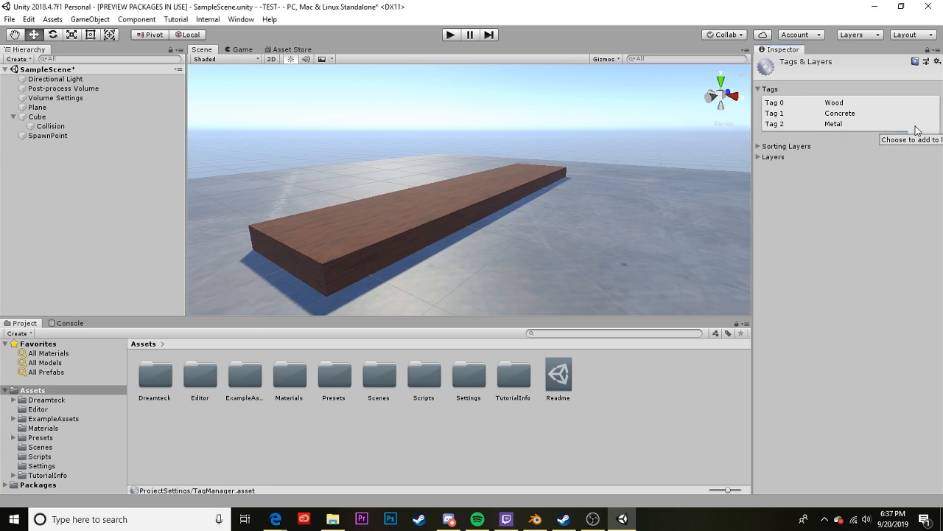
{"action": "left_click", "coordinate": [50, 127]}
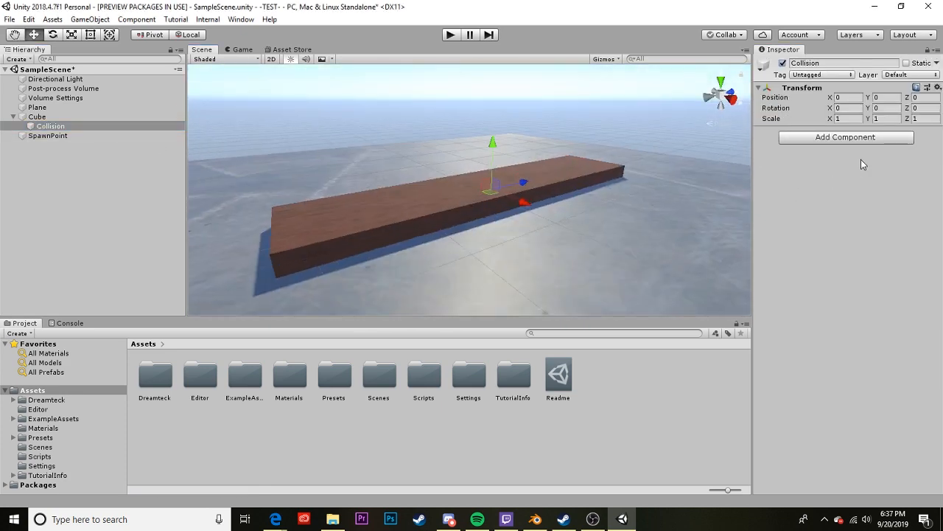
Add a Box Collider to Collision and flatten it into a strip along the top edge
{"action": "left_click", "coordinate": [846, 135]}
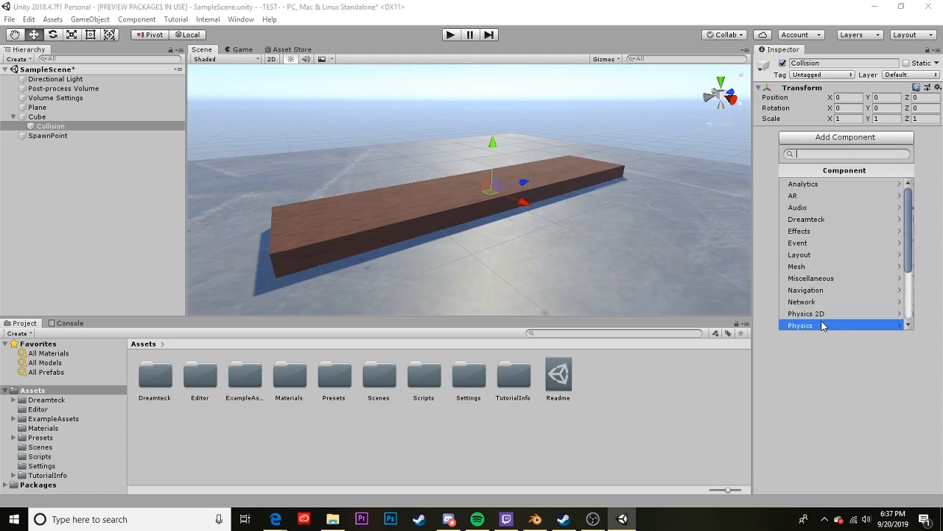
{"action": "left_click", "coordinate": [799, 325]}
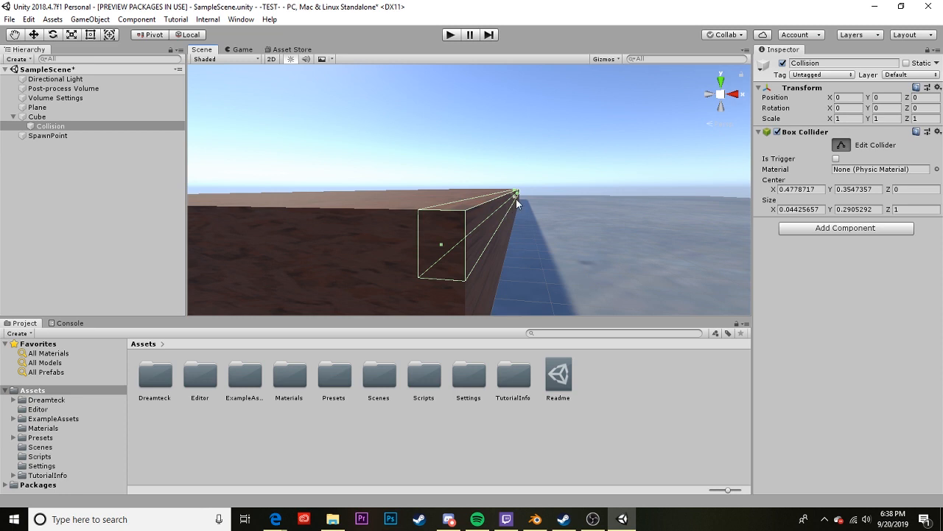
{"action": "left_click_drag", "start_coordinate": [518, 194], "coordinate": [513, 199]}
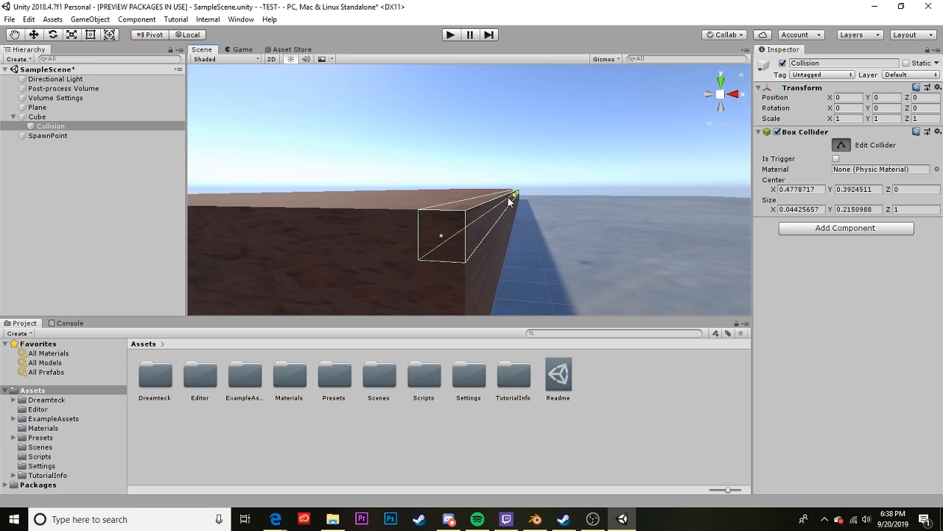
{"action": "mouse_move", "coordinate": [513, 244]}
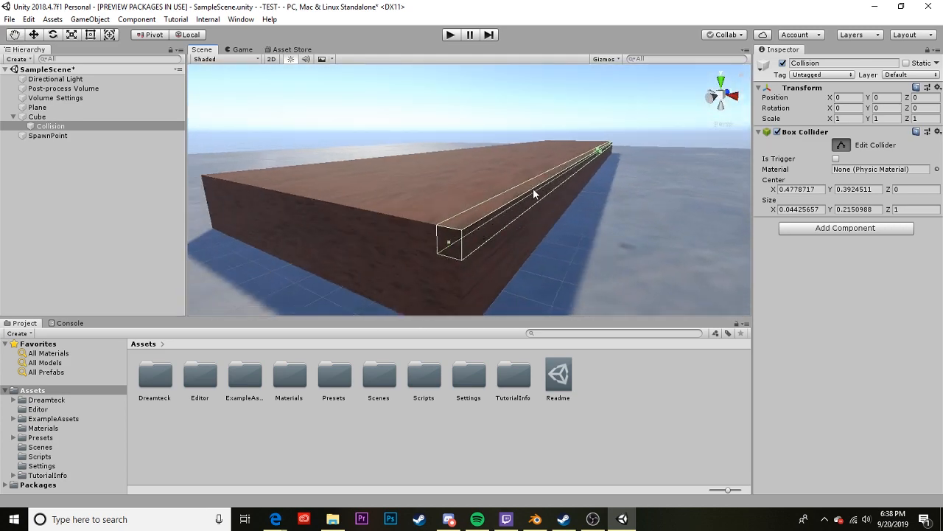
{"action": "mouse_move", "coordinate": [479, 233]}
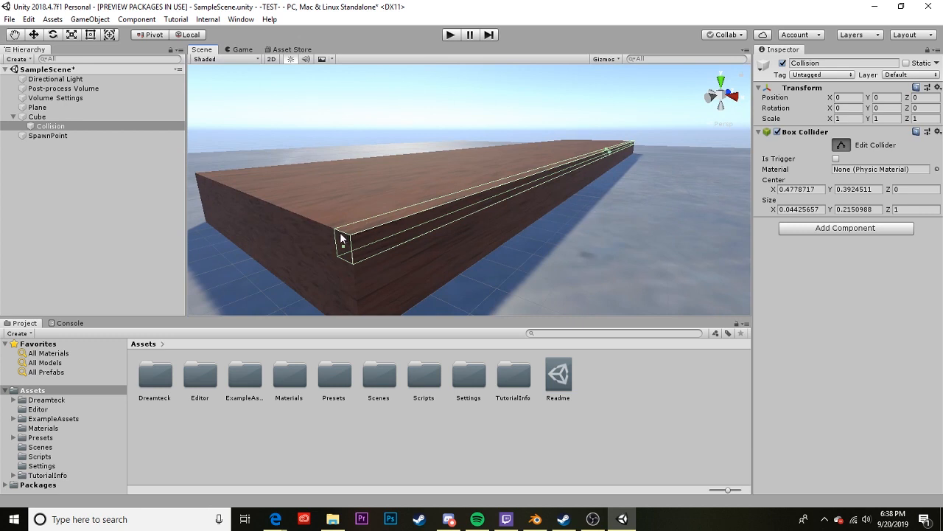
Attach a Spline Computer component to the Collision object
{"action": "left_click", "coordinate": [50, 127]}
{"action": "type", "text": "s"}
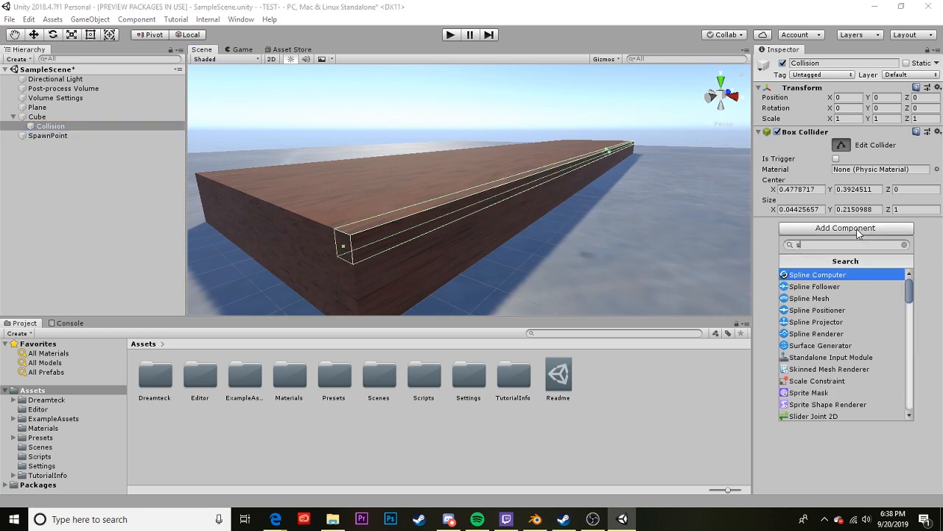
{"action": "type", "text": "pli"}
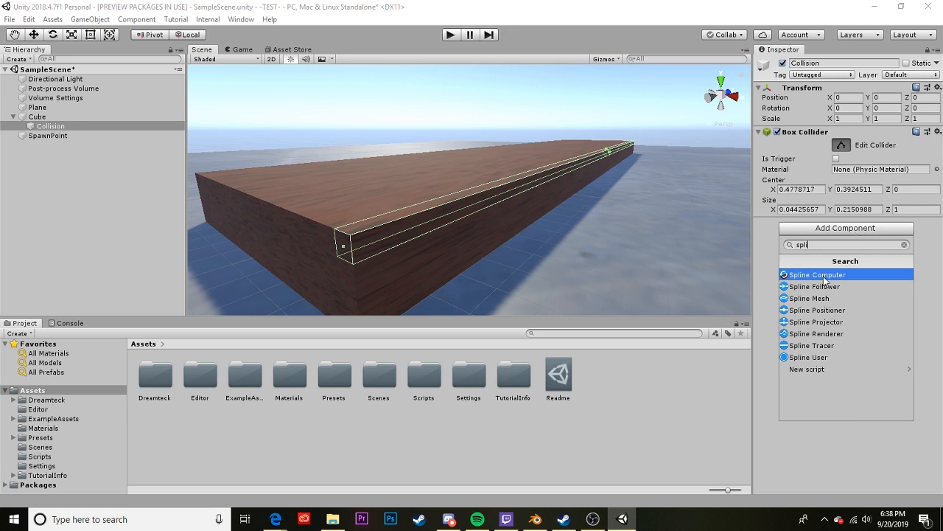
{"action": "left_click", "coordinate": [37, 116]}
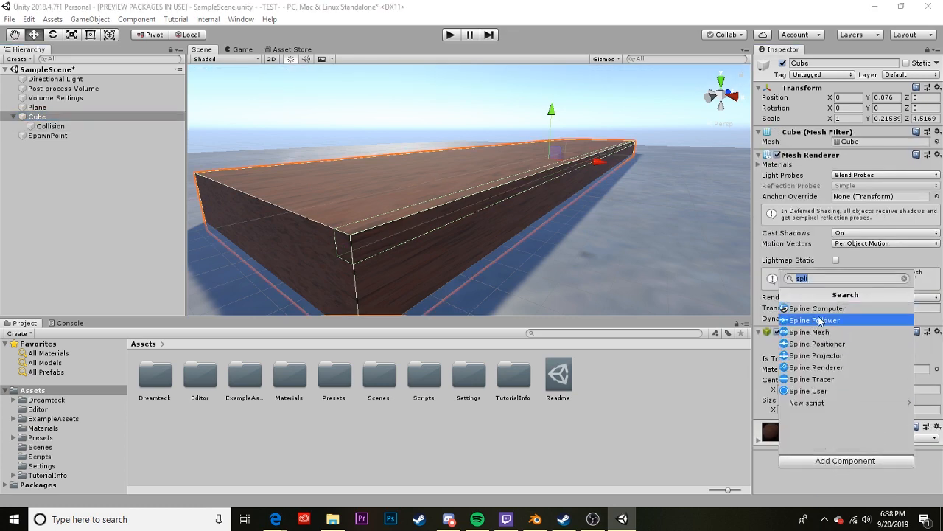
{"action": "left_click", "coordinate": [816, 308]}
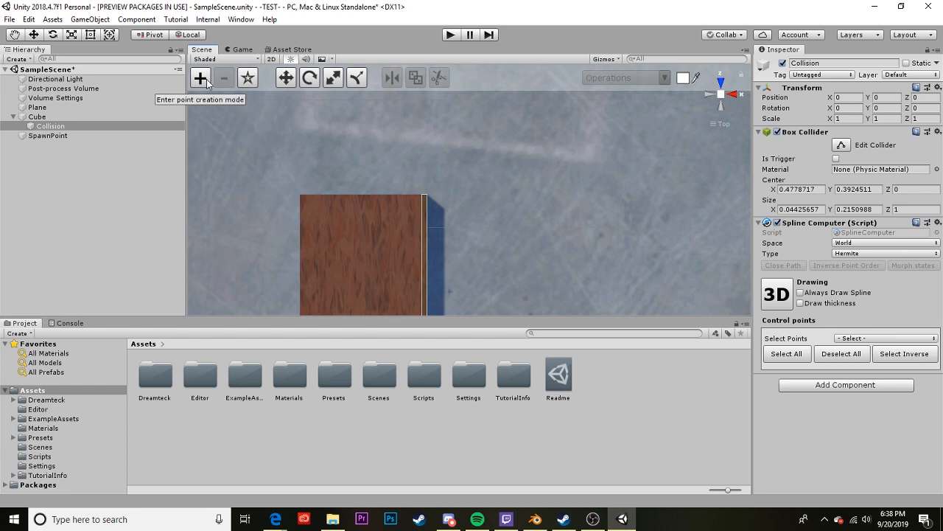
{"action": "mouse_move", "coordinate": [549, 227]}
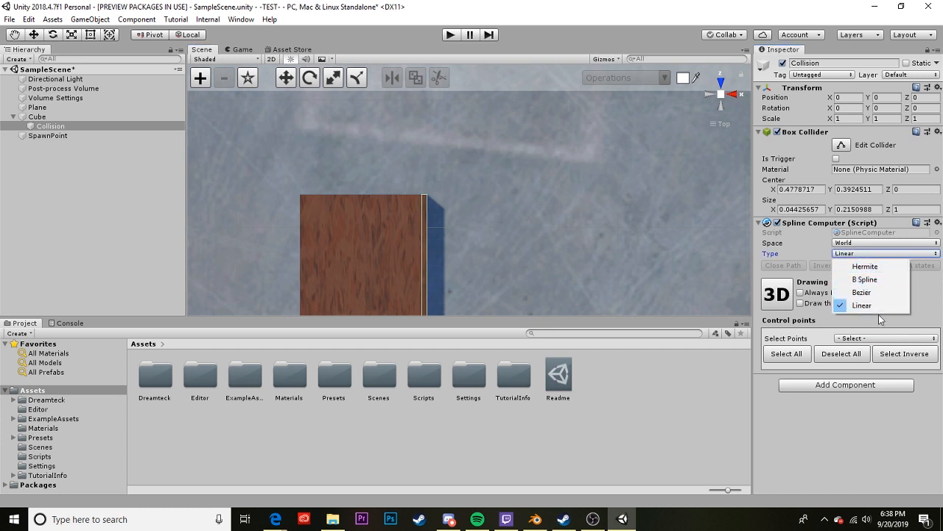
{"action": "left_click", "coordinate": [860, 305]}
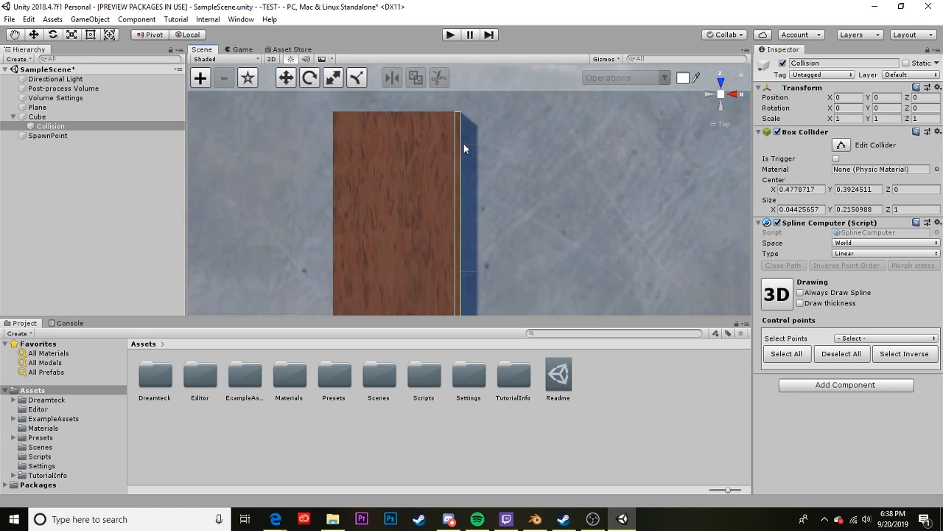
{"action": "mouse_move", "coordinate": [456, 248]}
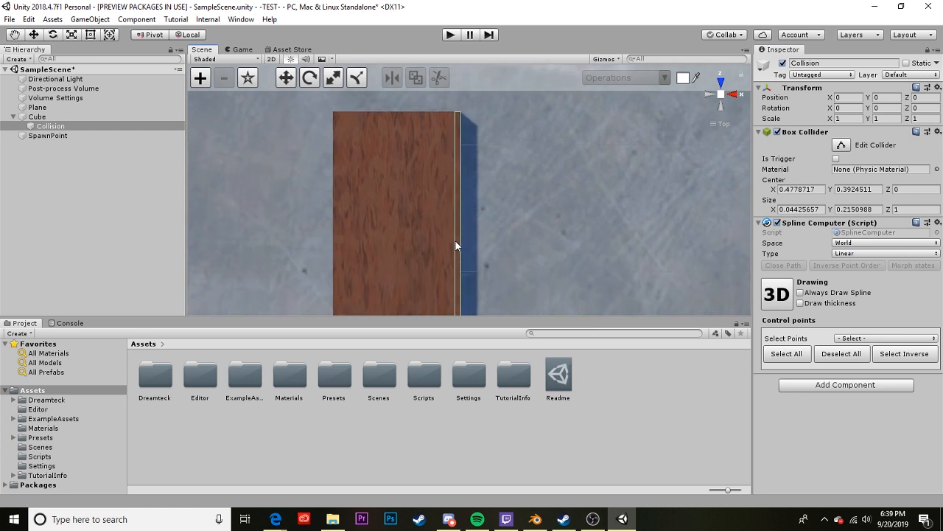
{"action": "left_click", "coordinate": [885, 254]}
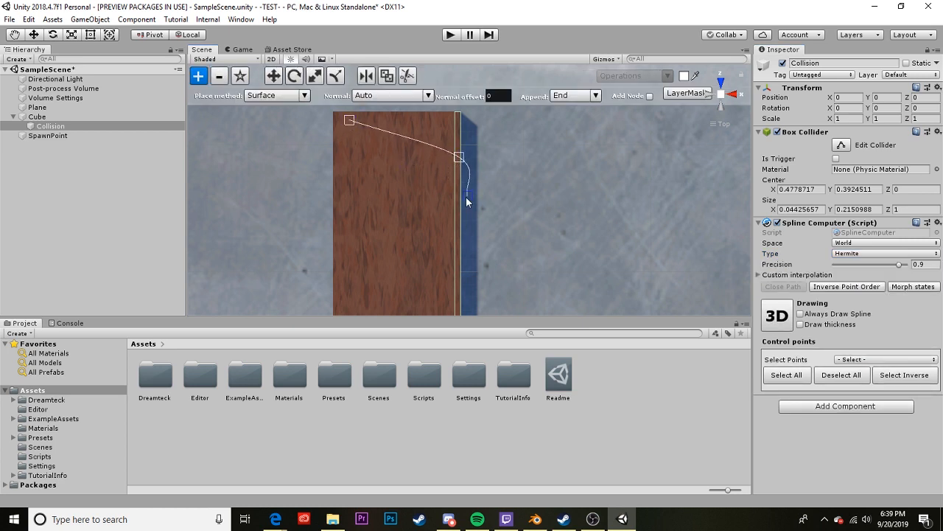
{"action": "left_click_drag", "start_coordinate": [466, 202], "coordinate": [338, 218]}
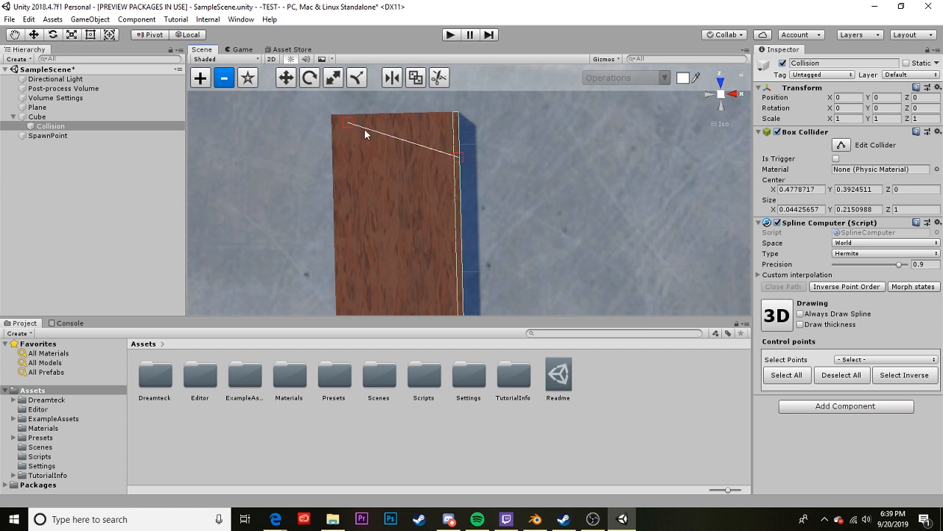
{"action": "mouse_move", "coordinate": [345, 134]}
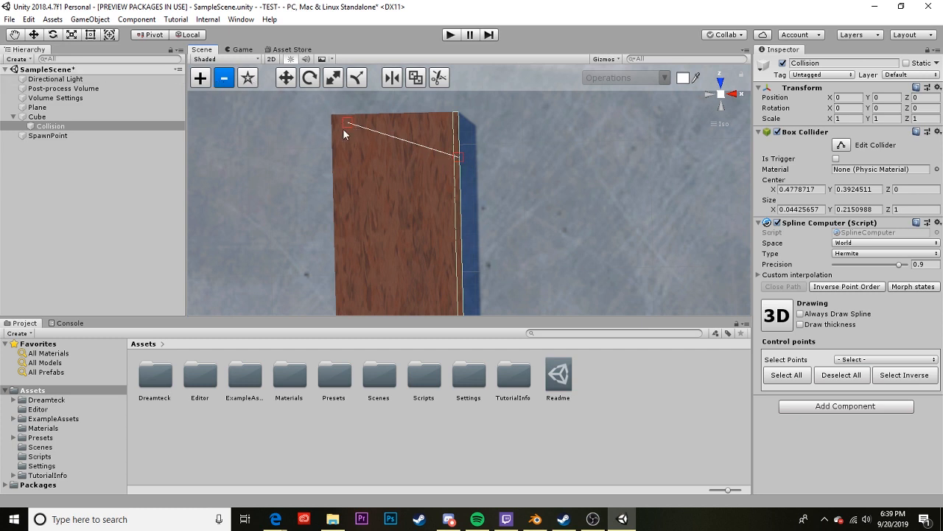
{"action": "left_click", "coordinate": [201, 77]}
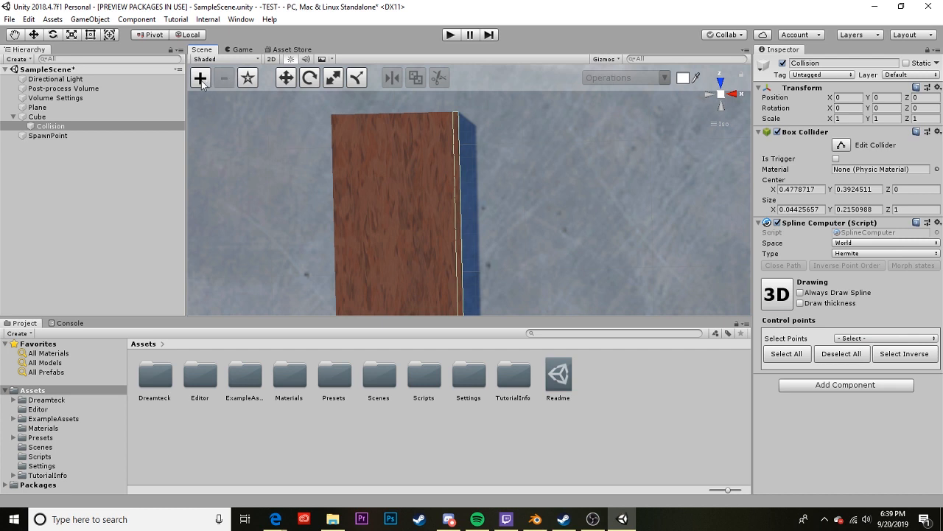
Set the Collision spline type to Linear with points along the ledge's top edge
{"action": "left_click", "coordinate": [200, 76]}
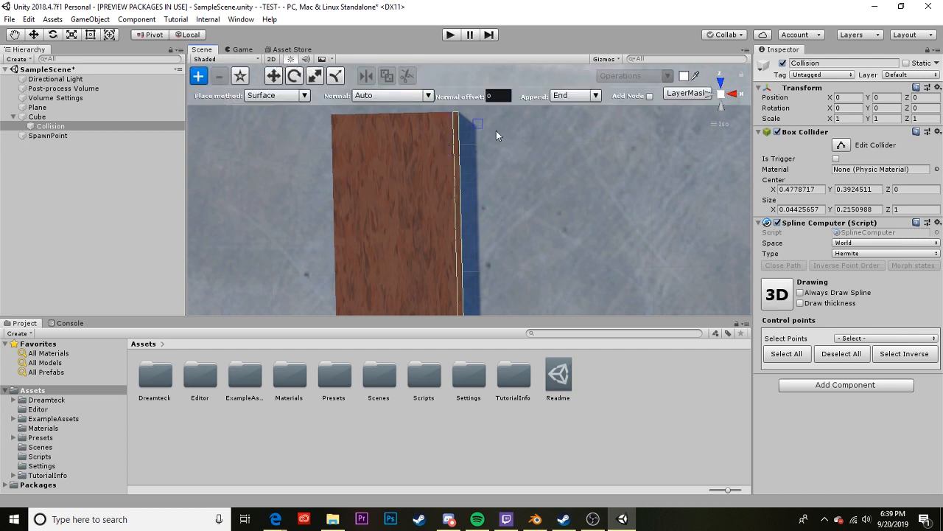
{"action": "left_click", "coordinate": [884, 254]}
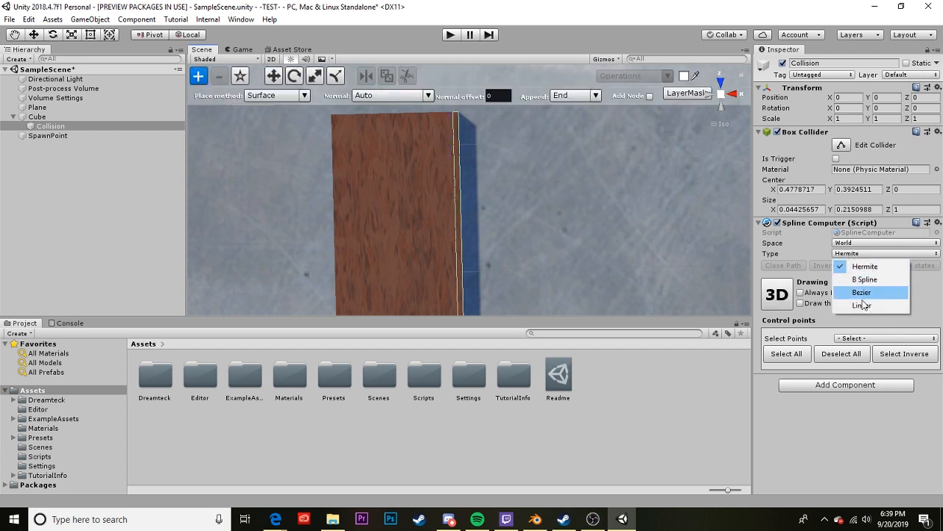
{"action": "left_click", "coordinate": [861, 305]}
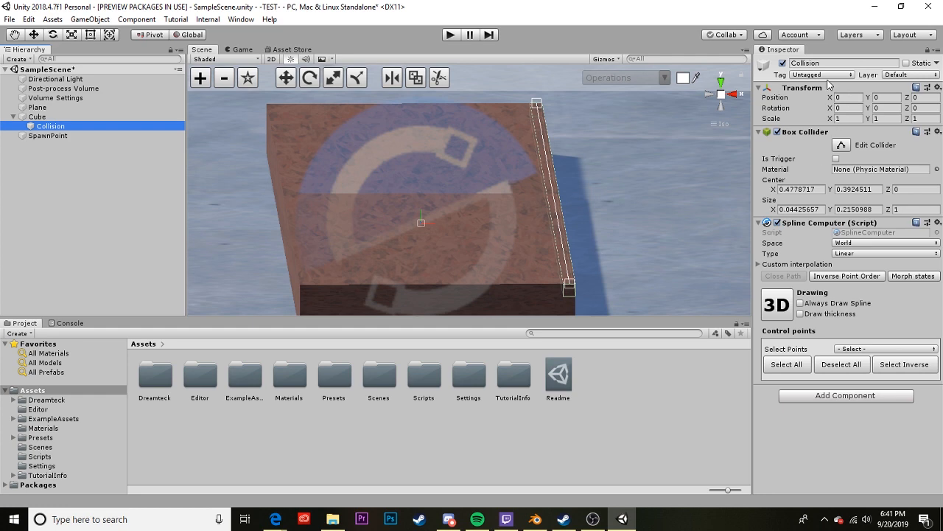
Set Collision's Tag to Wood and Layer to Grindable
{"action": "left_click", "coordinate": [819, 74]}
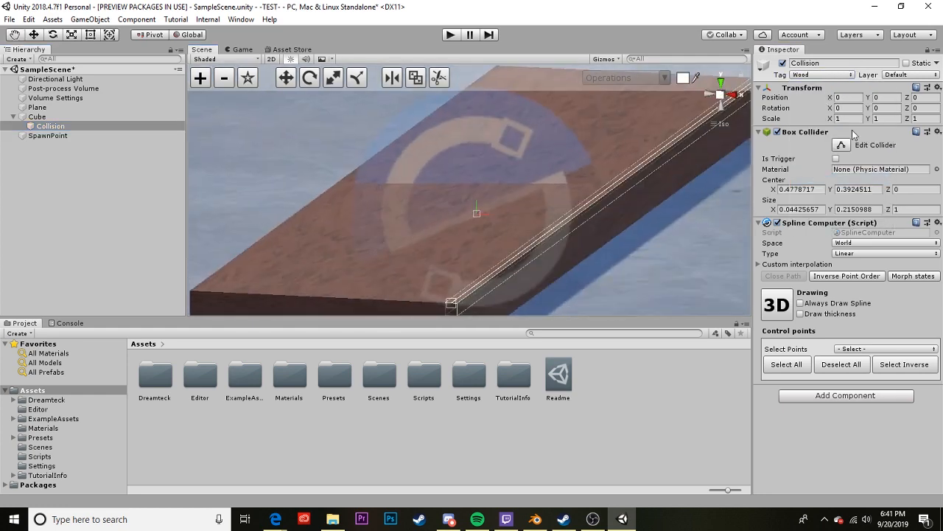
{"action": "left_click", "coordinate": [911, 74]}
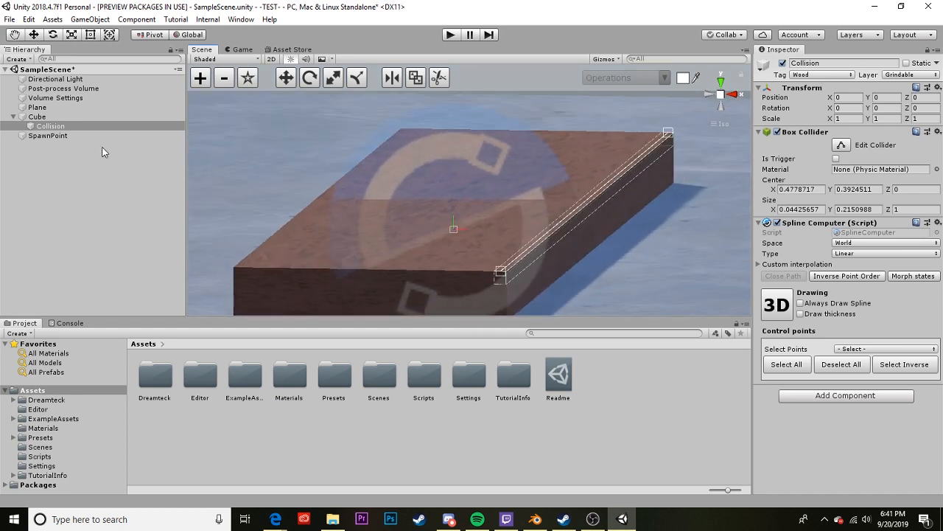
Duplicate Collision and set the copy's Position X to -0.955 for the opposite edge
{"action": "left_click", "coordinate": [50, 127]}
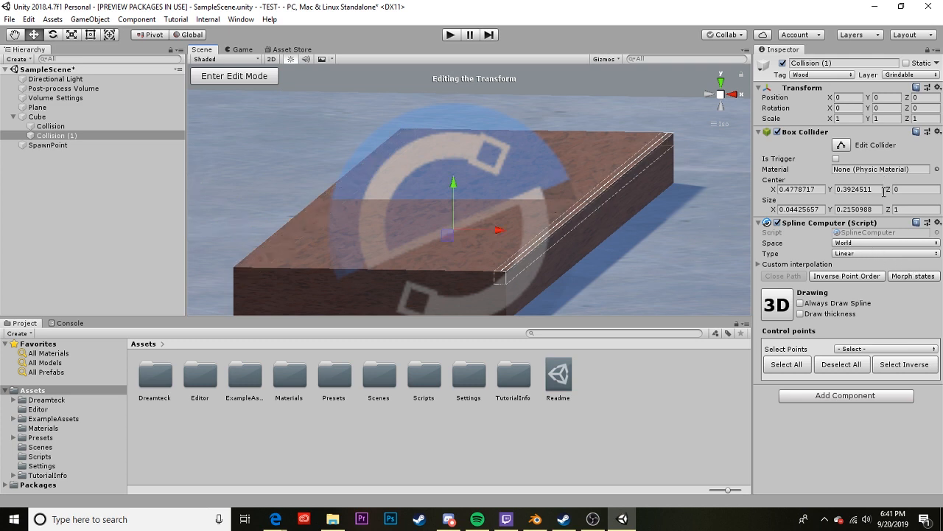
{"action": "left_click", "coordinate": [884, 242]}
{"action": "type", "text": "-0.955"}
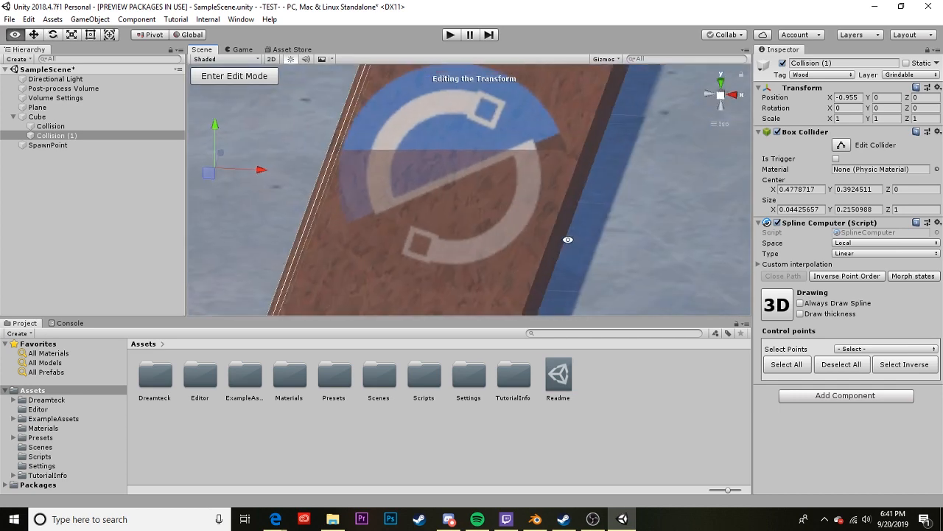
{"action": "left_click", "coordinate": [50, 127]}
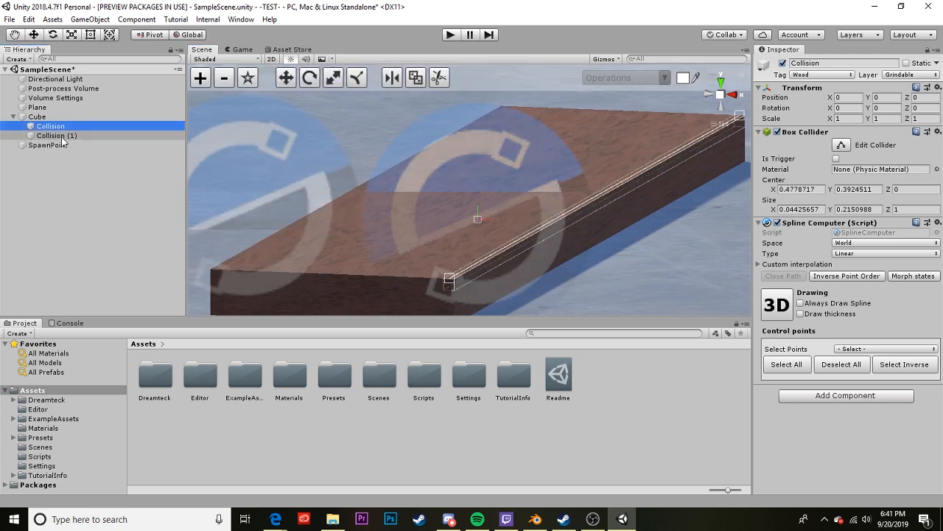
{"action": "left_click", "coordinate": [56, 135]}
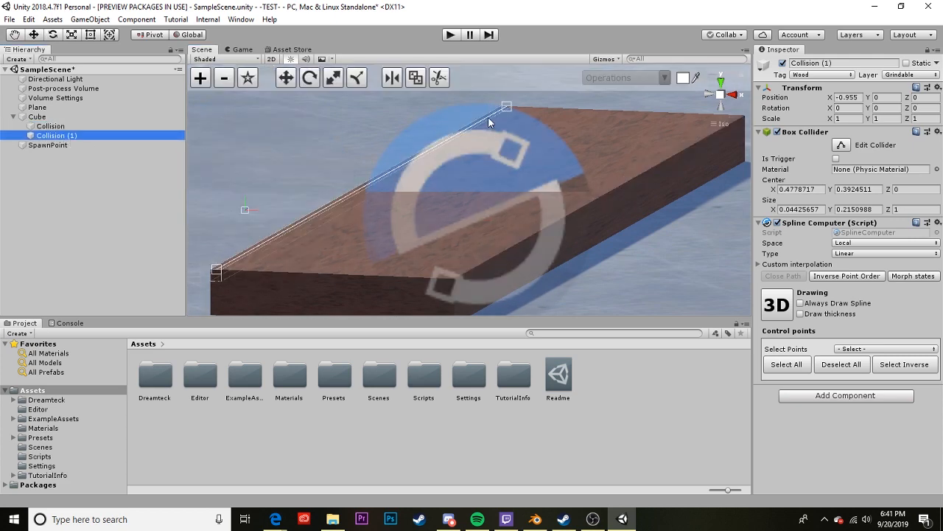
Turn off the oversized script gizmo icons via the Scene view's Gizmos menu
{"action": "left_click", "coordinate": [603, 59]}
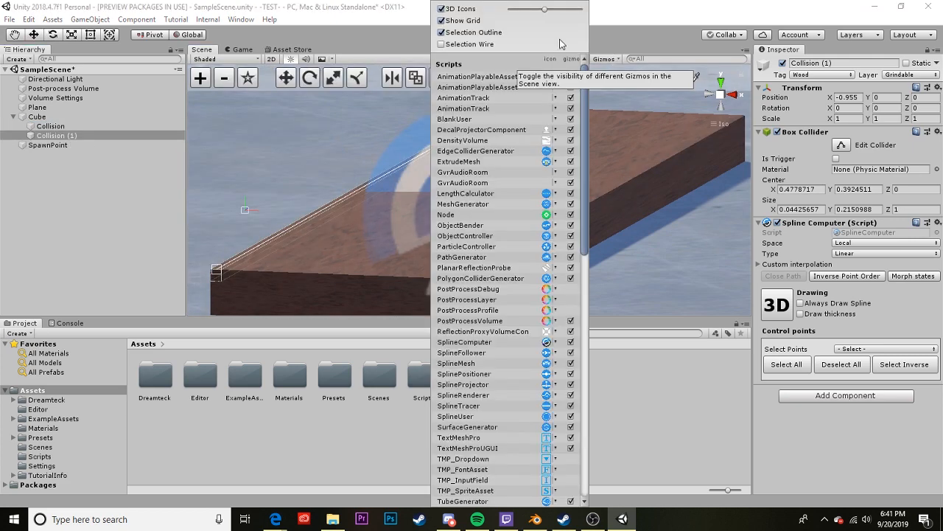
{"action": "left_click", "coordinate": [442, 9]}
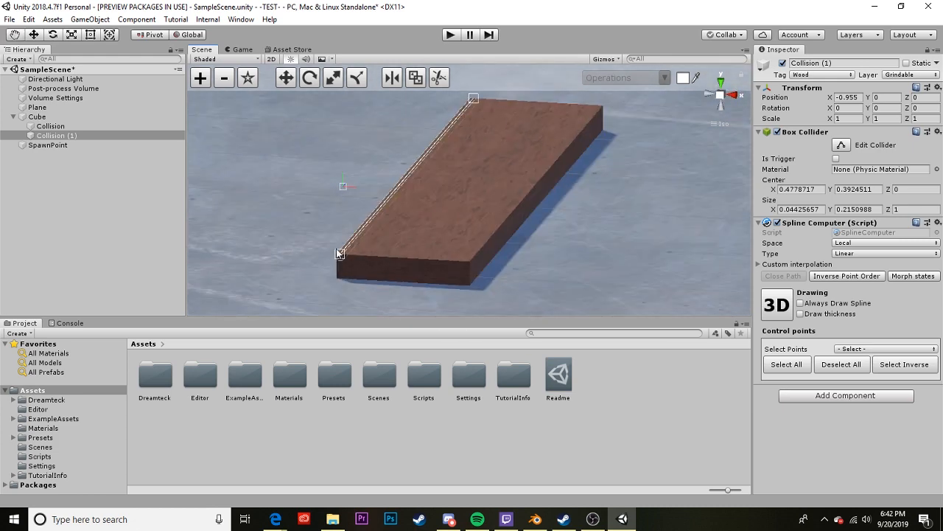
{"action": "mouse_move", "coordinate": [502, 192]}
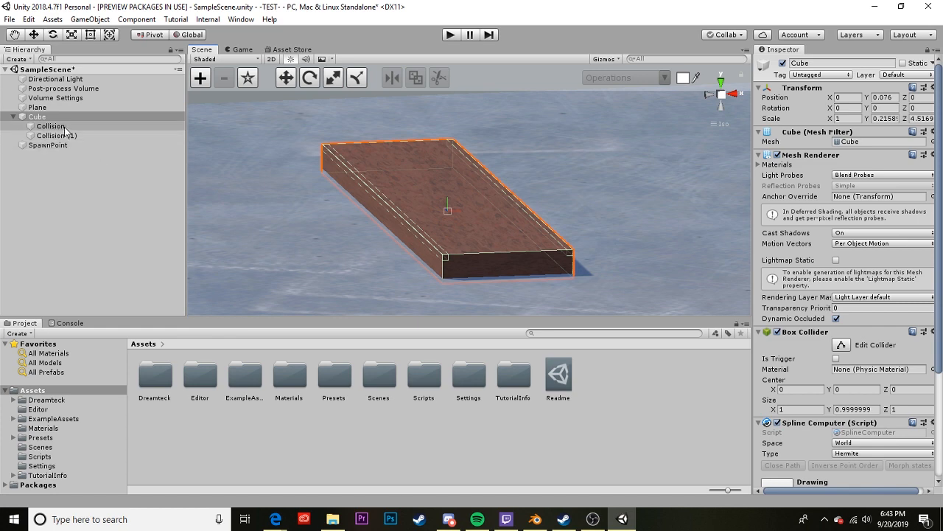
{"action": "mouse_move", "coordinate": [71, 135]}
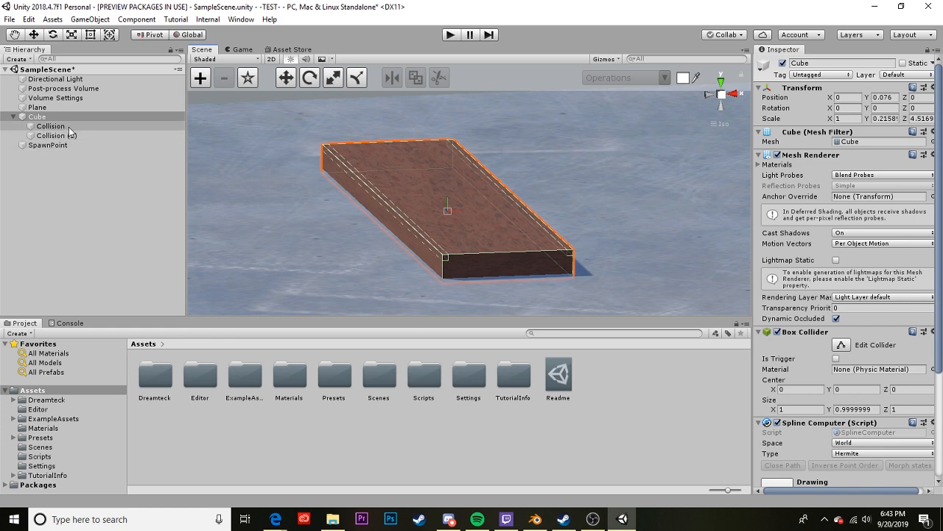
Edit the first Collision spline's points and set their normals to a preset direction with Set Normals
{"action": "left_click", "coordinate": [51, 127]}
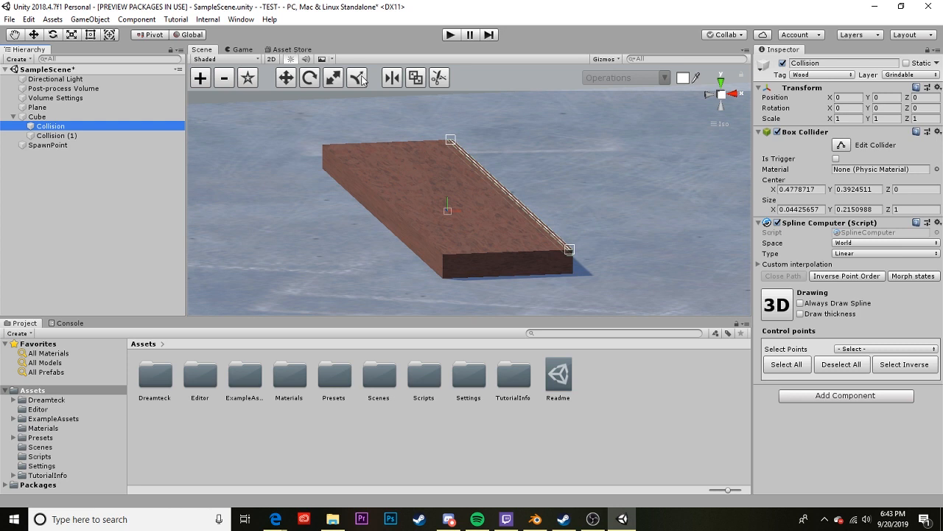
{"action": "left_click", "coordinate": [356, 77]}
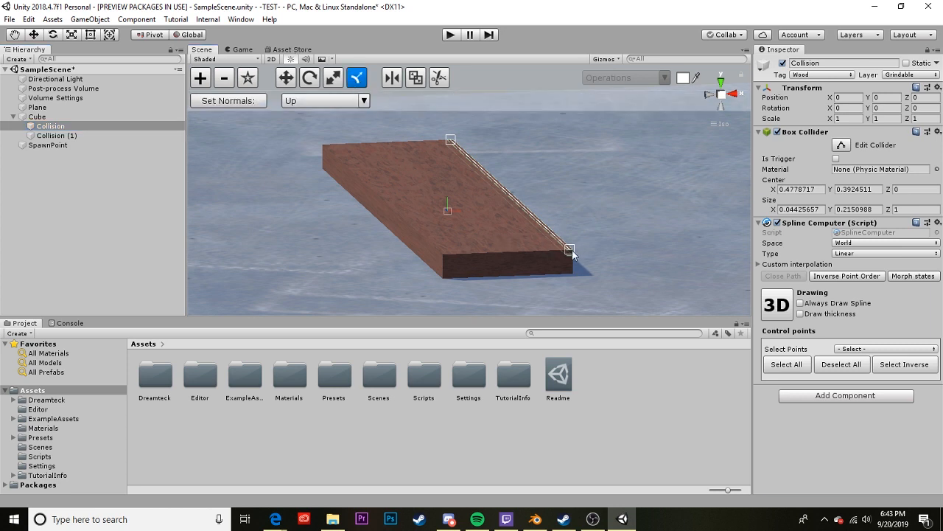
{"action": "left_click", "coordinate": [569, 248]}
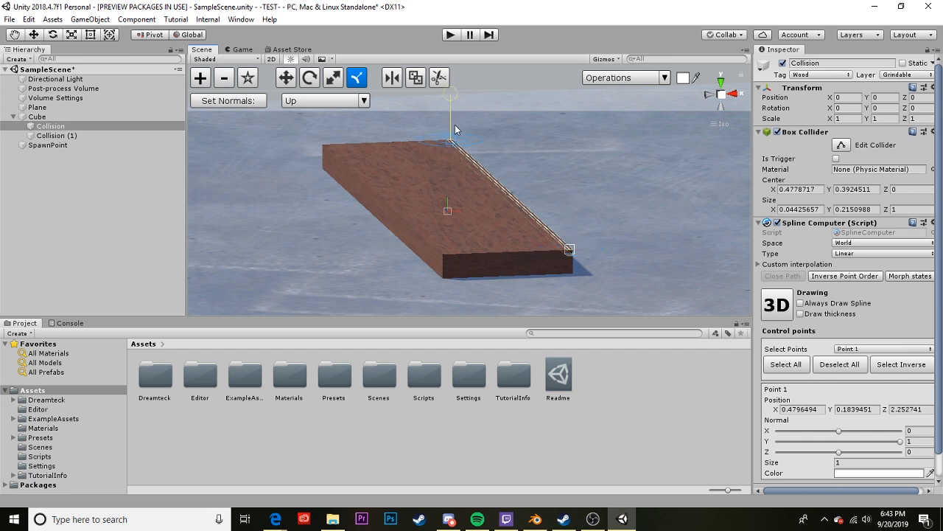
{"action": "mouse_move", "coordinate": [507, 219]}
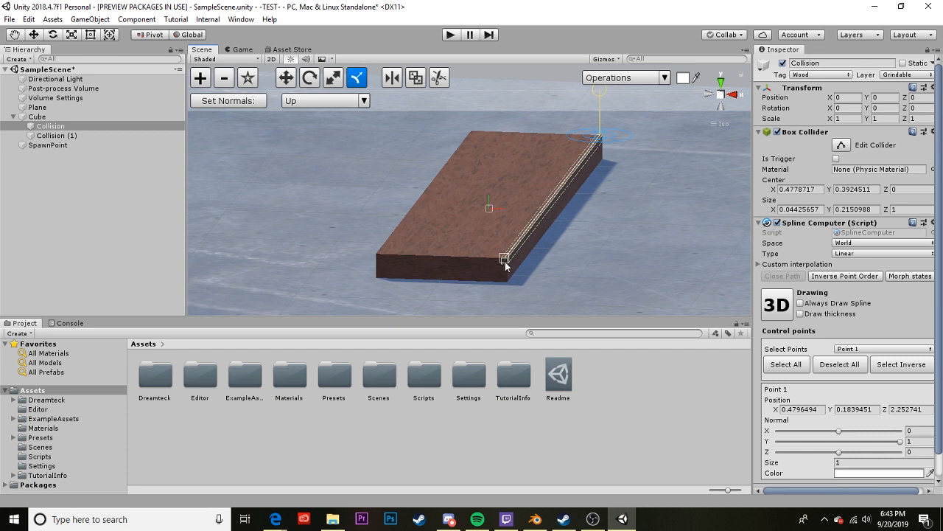
{"action": "mouse_move", "coordinate": [598, 106]}
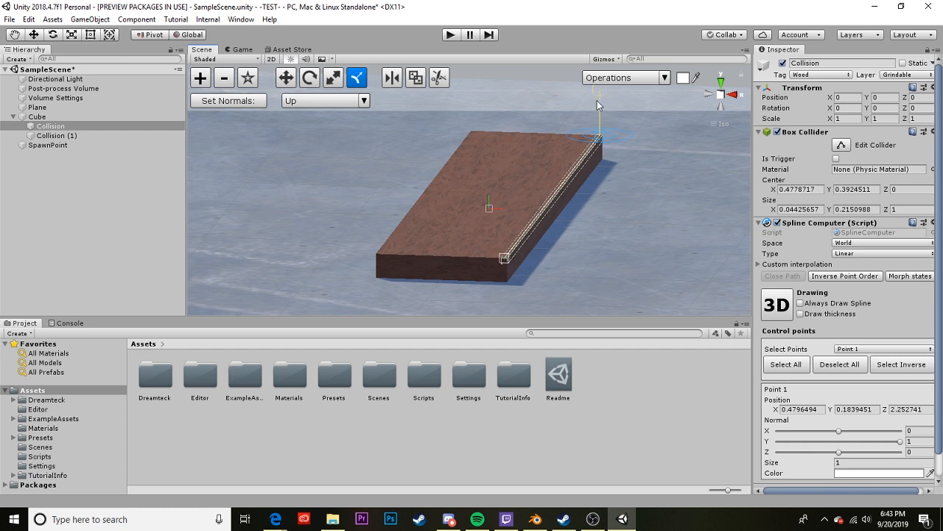
{"action": "mouse_move", "coordinate": [601, 124]}
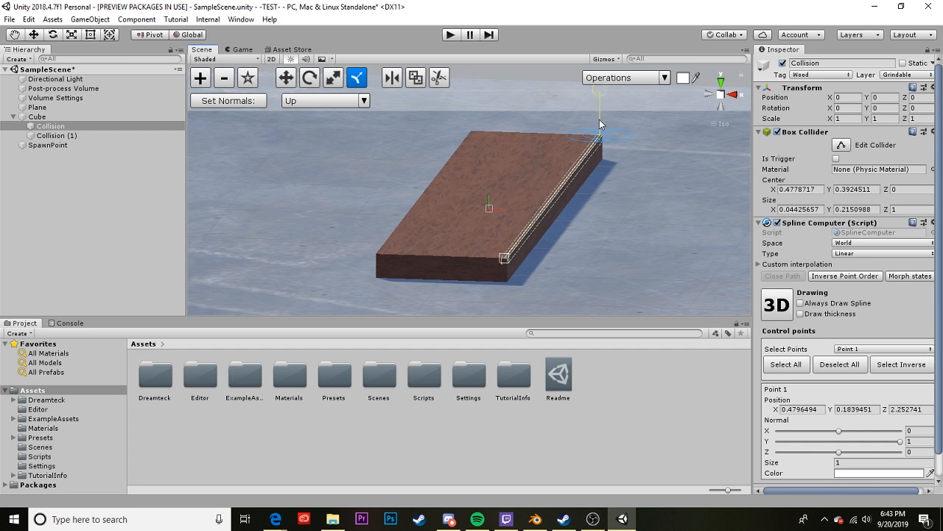
{"action": "left_click_drag", "start_coordinate": [597, 121], "coordinate": [646, 133]}
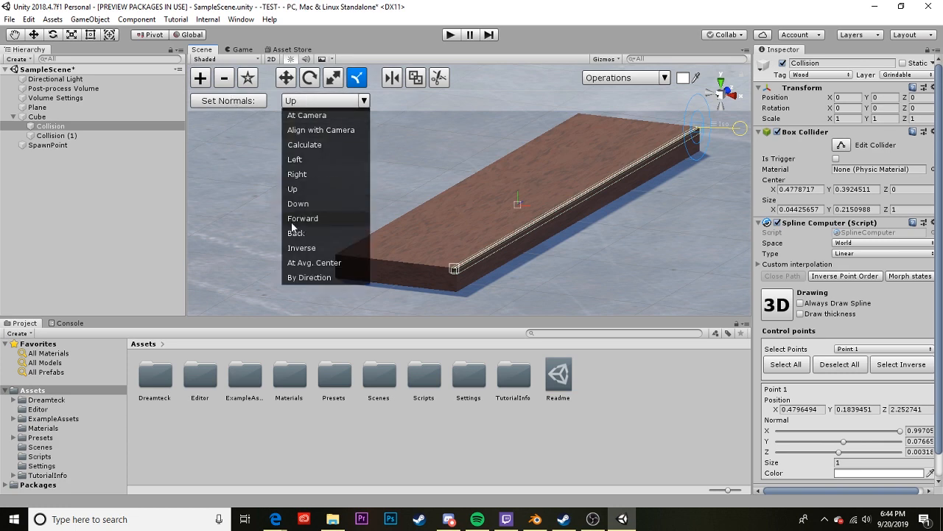
{"action": "left_click", "coordinate": [292, 189]}
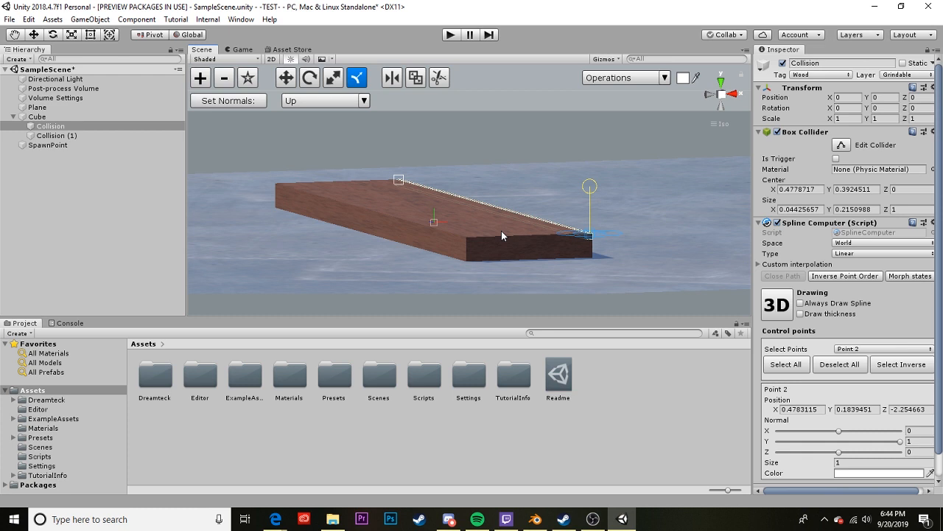
{"action": "mouse_move", "coordinate": [501, 209]}
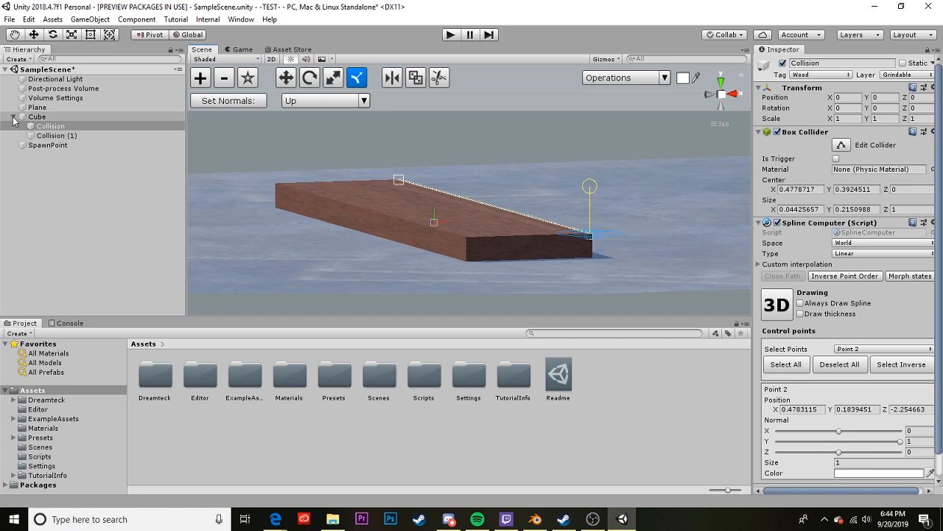
Collapse the Cube's Collision children in the Hierarchy to show the Cube's own components
{"action": "left_click", "coordinate": [37, 116]}
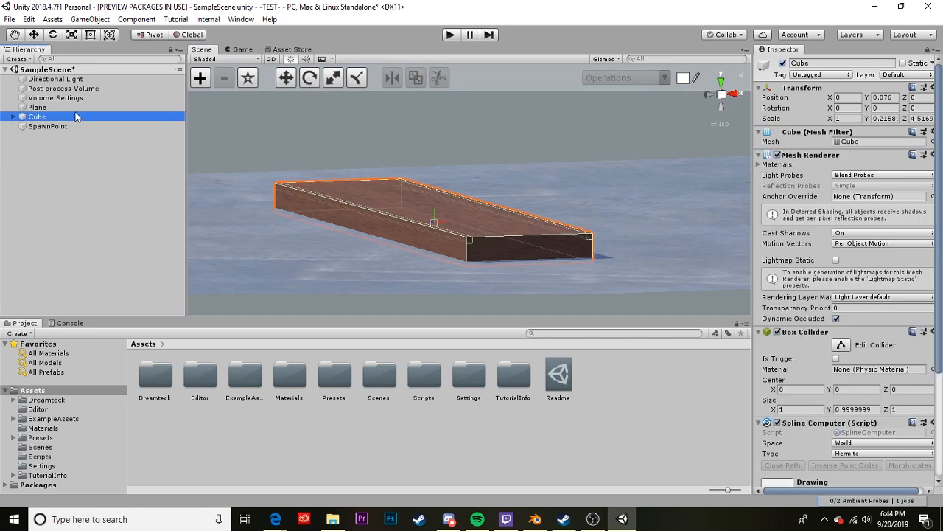